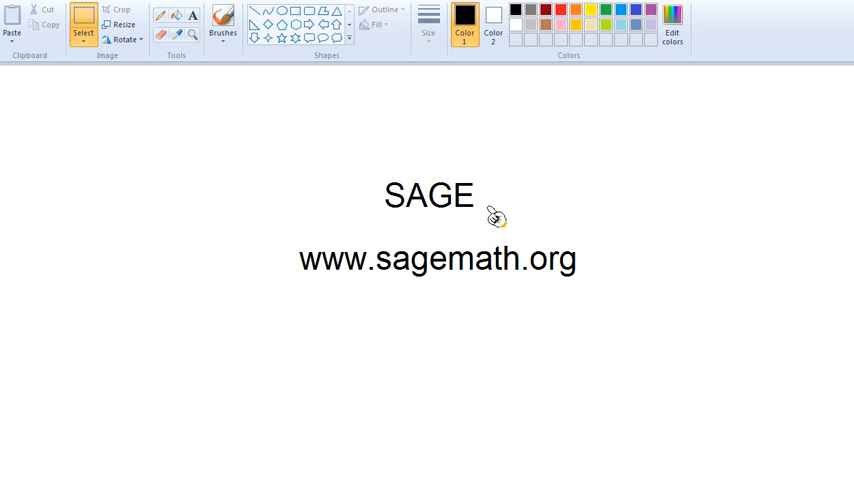
{"action": "mouse_move", "coordinate": [594, 296]}
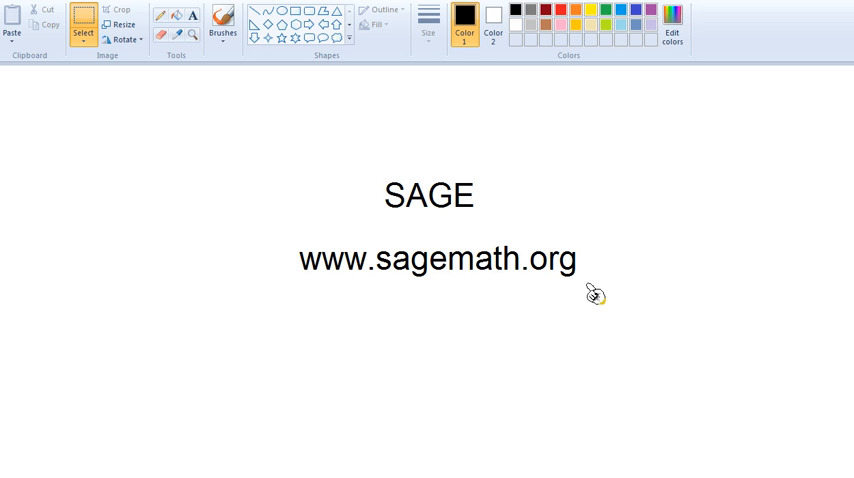
{"action": "mouse_move", "coordinate": [588, 296]}
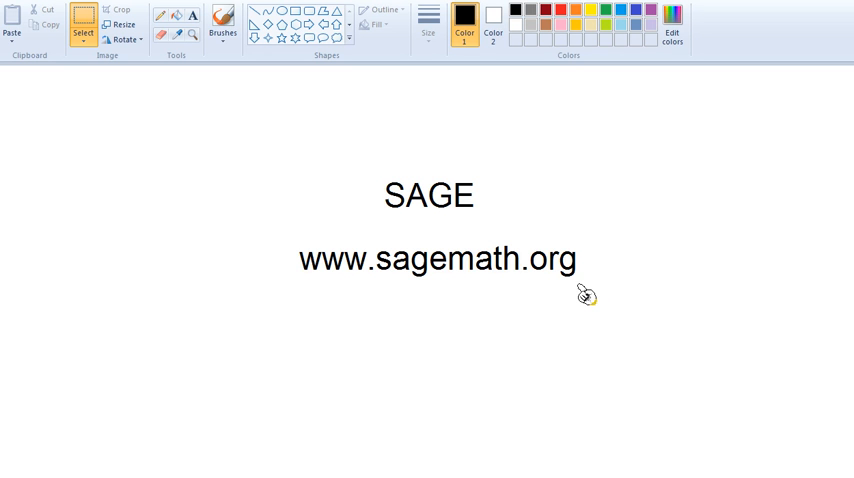
{"action": "mouse_move", "coordinate": [588, 288]}
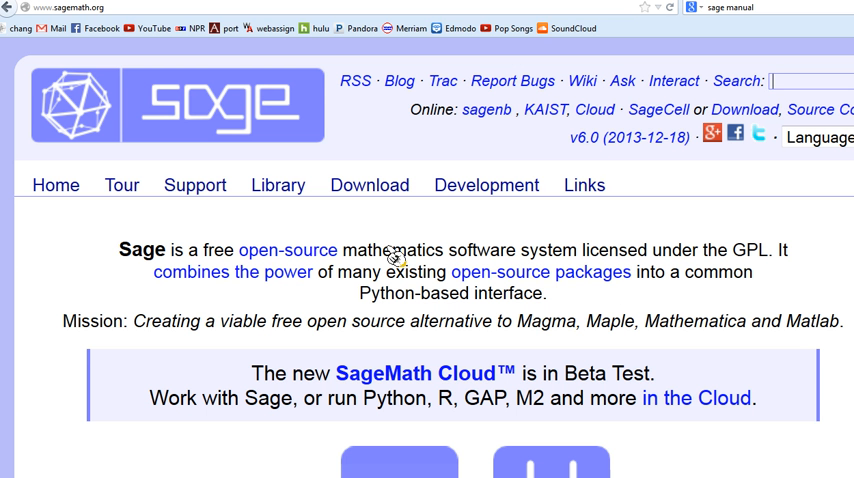
Scroll down the Sage home page in Chrome
{"action": "scroll", "scroll_direction": "down", "scroll_amount": 3}
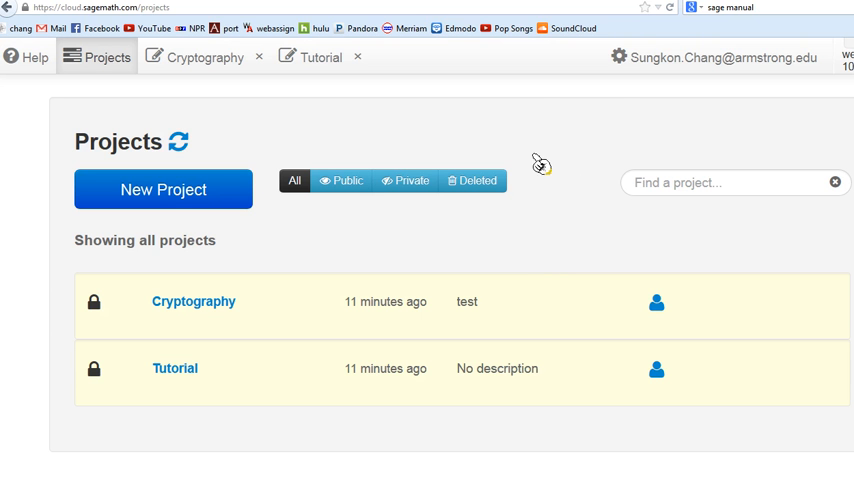
{"action": "mouse_move", "coordinate": [574, 148]}
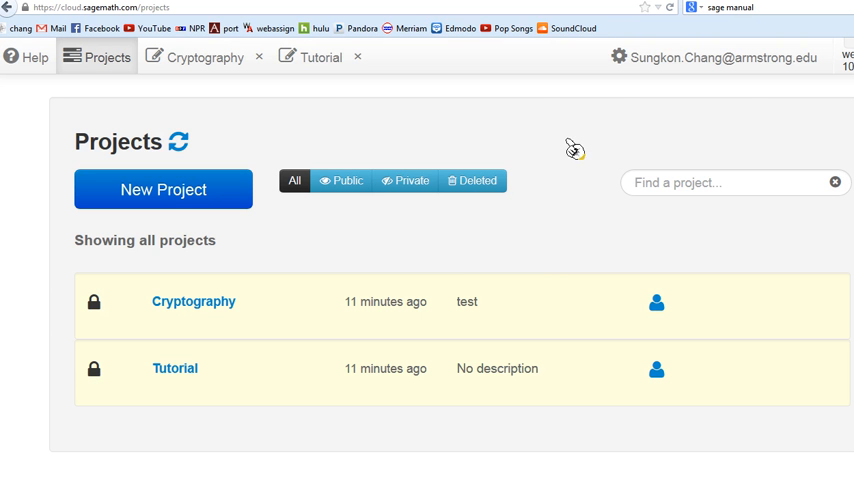
{"action": "mouse_move", "coordinate": [684, 148]}
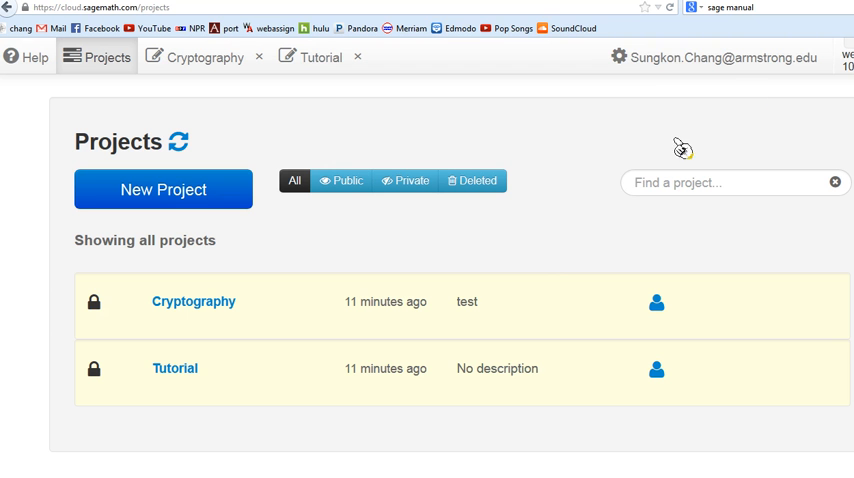
{"action": "mouse_move", "coordinate": [642, 76]}
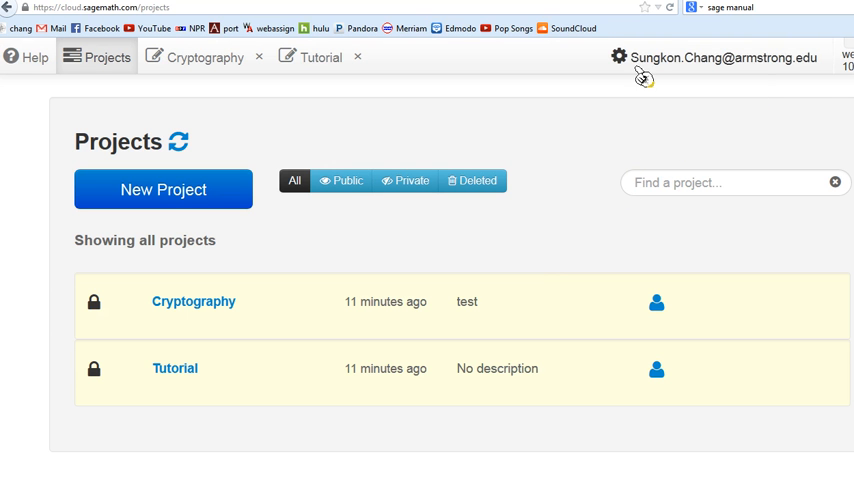
{"action": "mouse_move", "coordinate": [710, 72]}
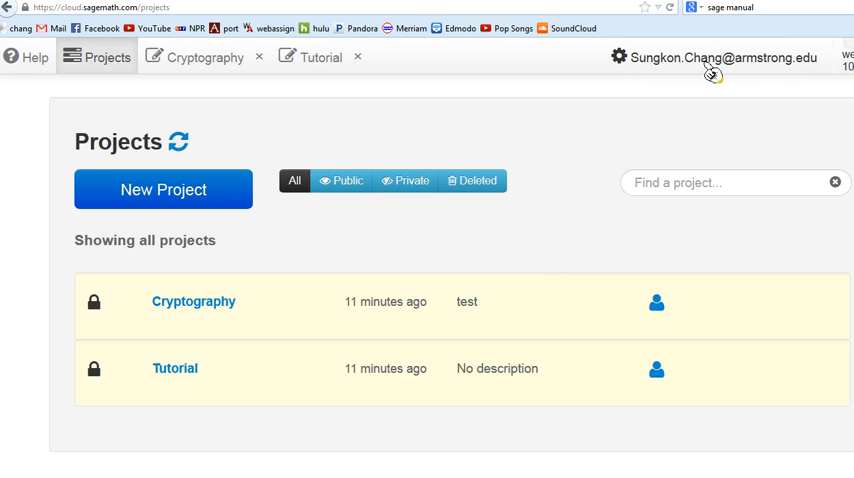
{"action": "mouse_move", "coordinate": [482, 146]}
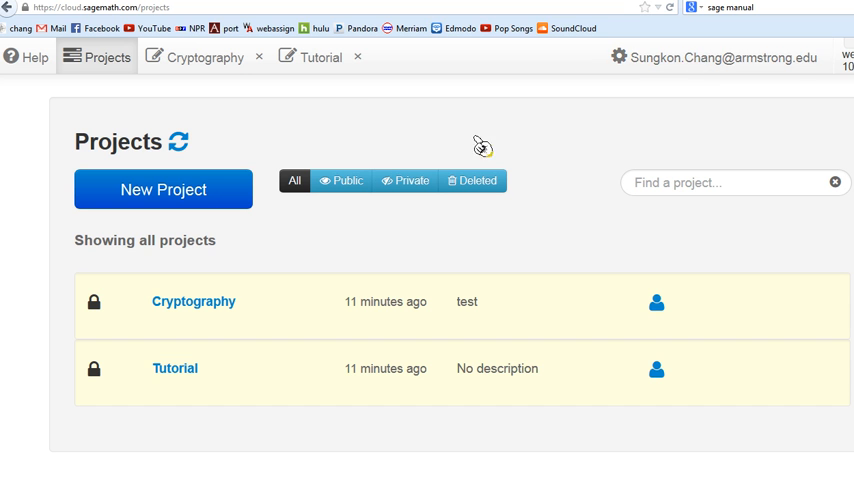
{"action": "mouse_move", "coordinate": [352, 438]}
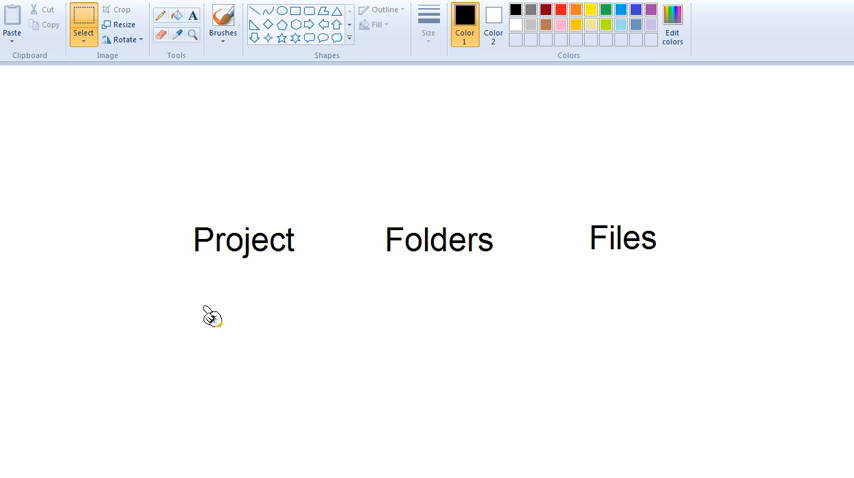
{"action": "mouse_move", "coordinate": [292, 290]}
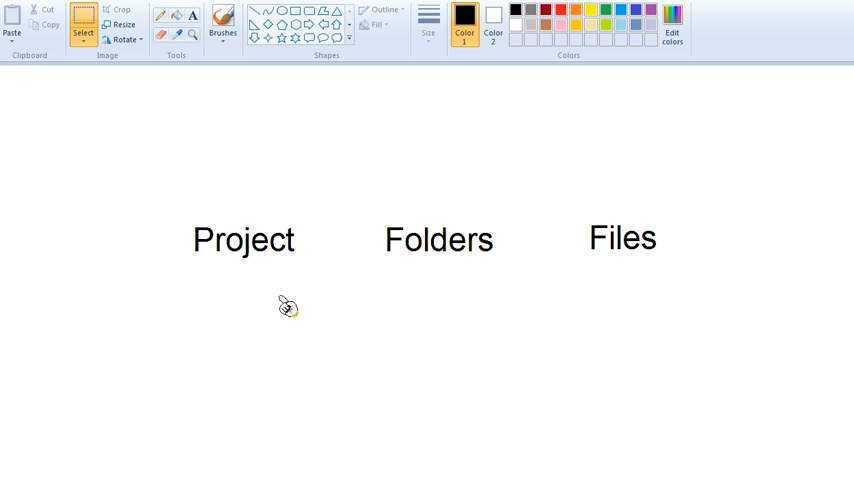
{"action": "mouse_move", "coordinate": [498, 274]}
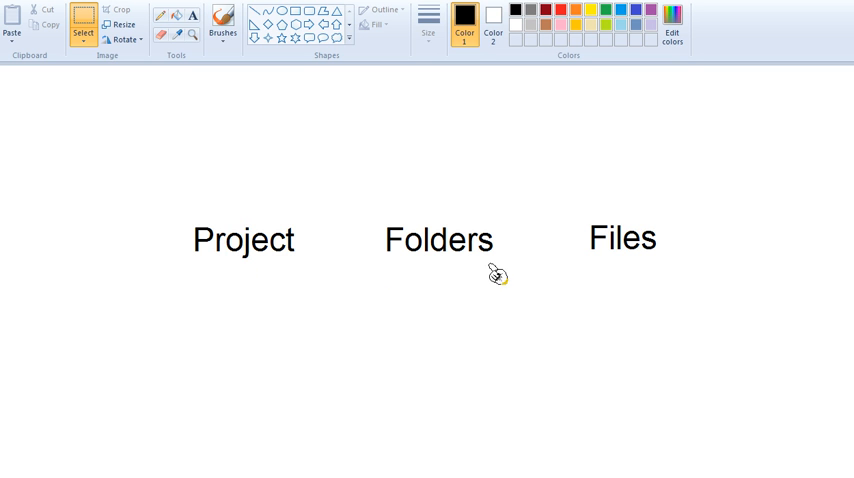
{"action": "mouse_move", "coordinate": [510, 292]}
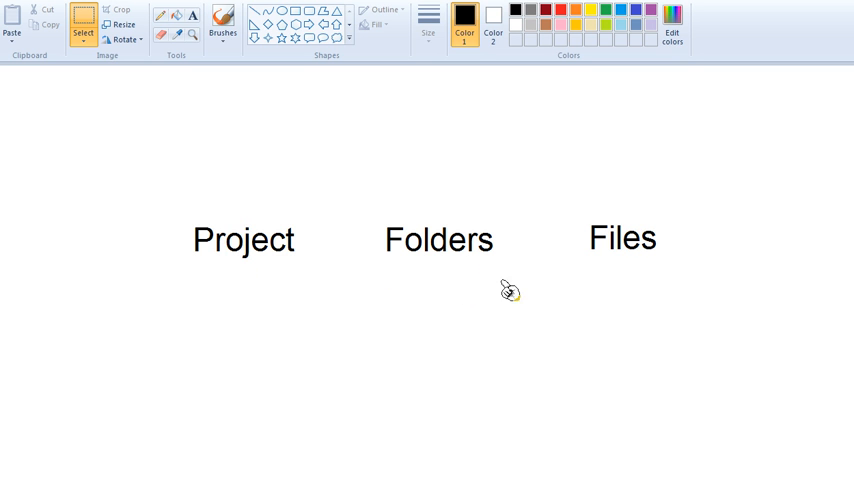
{"action": "mouse_move", "coordinate": [628, 270]}
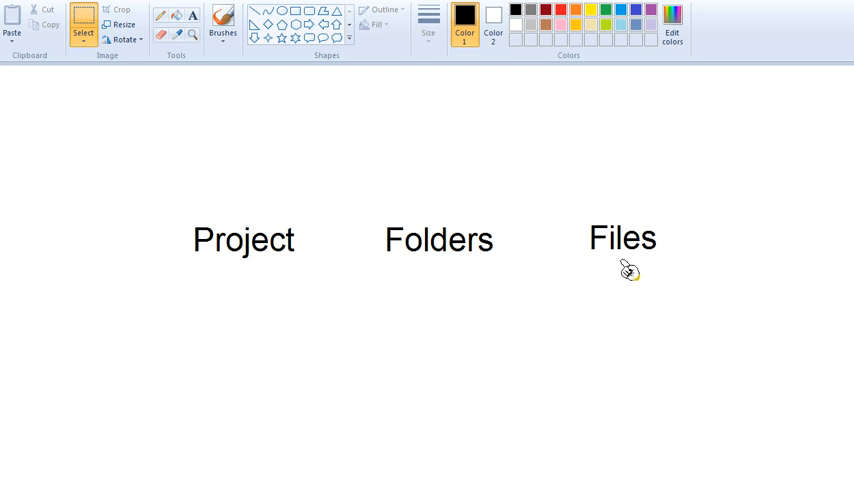
{"action": "mouse_move", "coordinate": [652, 286]}
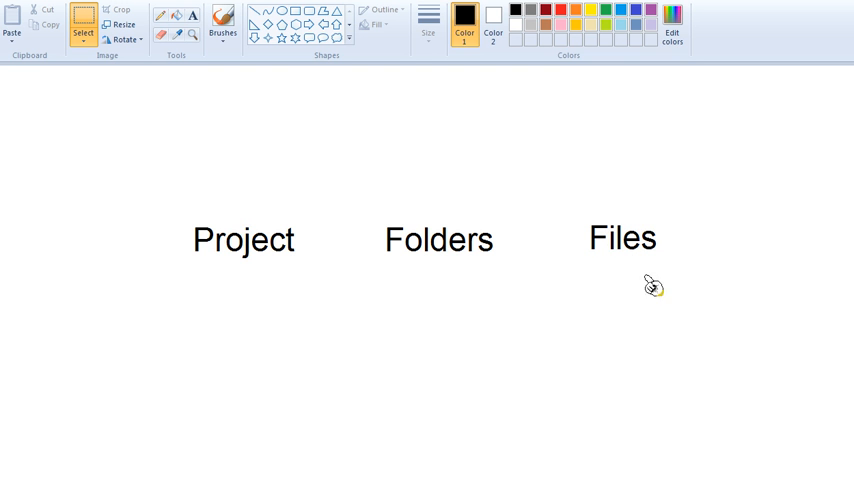
{"action": "mouse_move", "coordinate": [636, 270]}
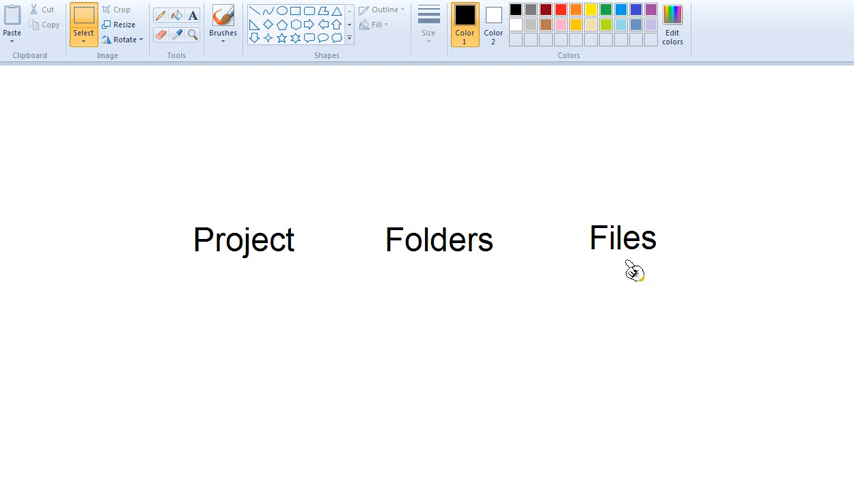
{"action": "mouse_move", "coordinate": [204, 292]}
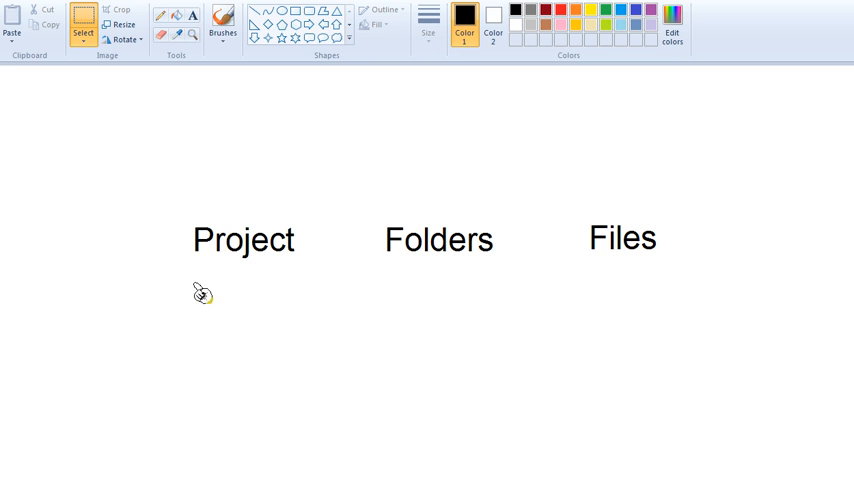
{"action": "mouse_move", "coordinate": [338, 292]}
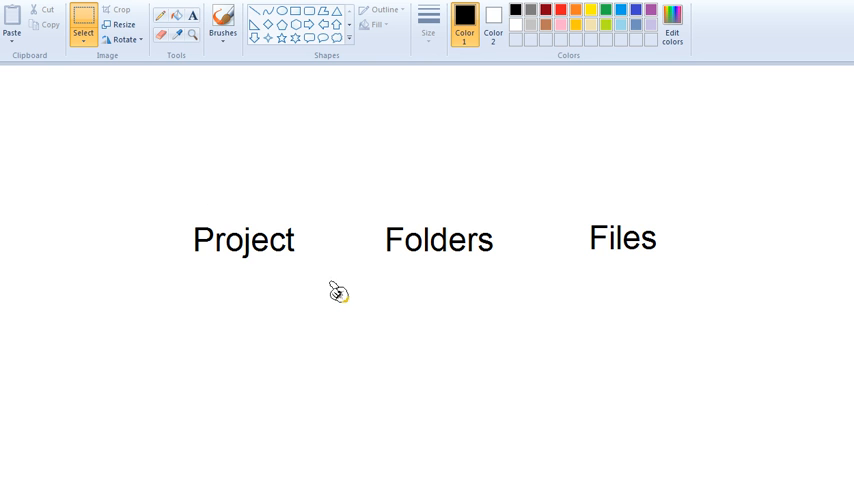
{"action": "mouse_move", "coordinate": [258, 292]}
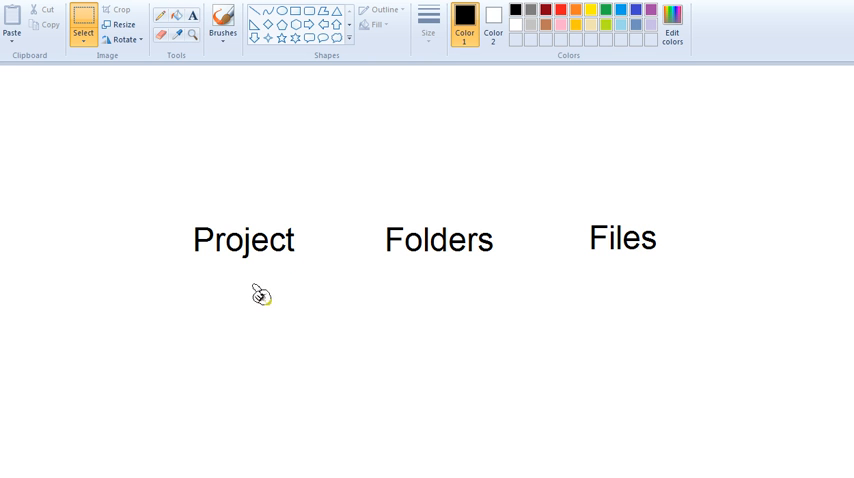
{"action": "mouse_move", "coordinate": [602, 274]}
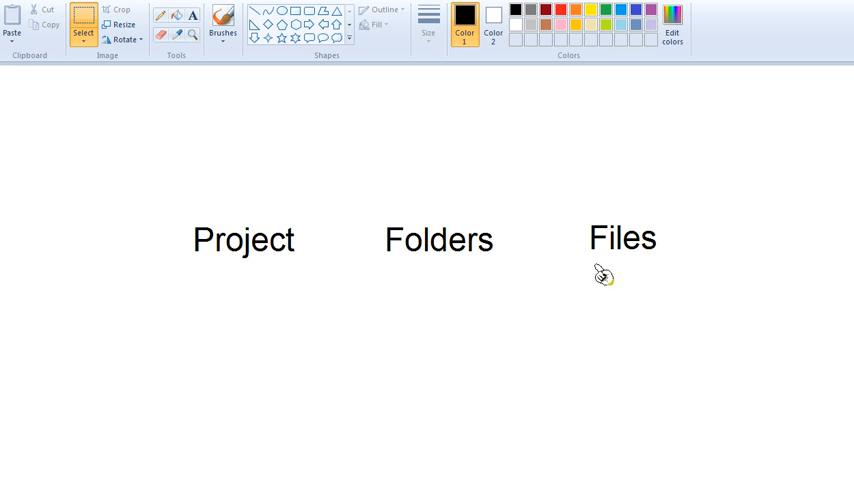
{"action": "mouse_move", "coordinate": [620, 280]}
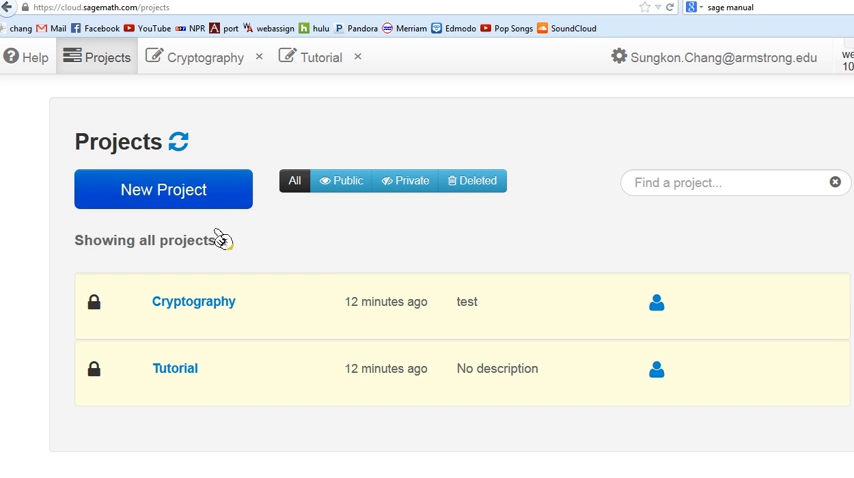
{"action": "mouse_move", "coordinate": [230, 368]}
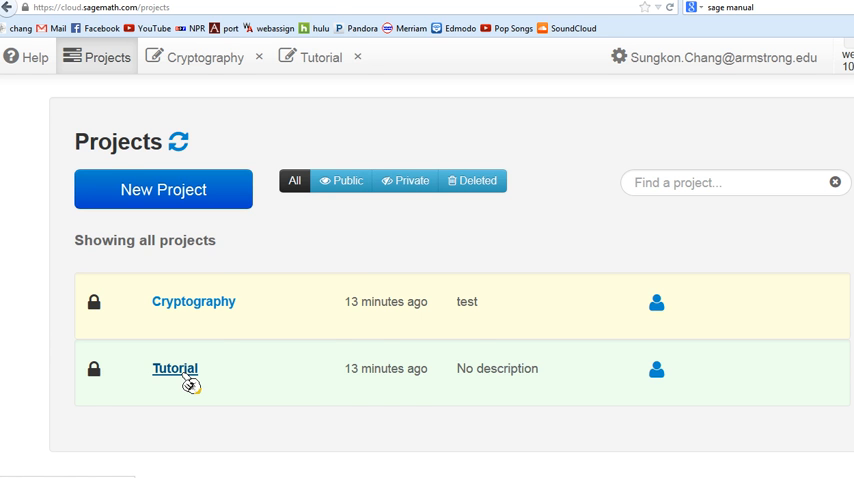
{"action": "left_click", "coordinate": [176, 368]}
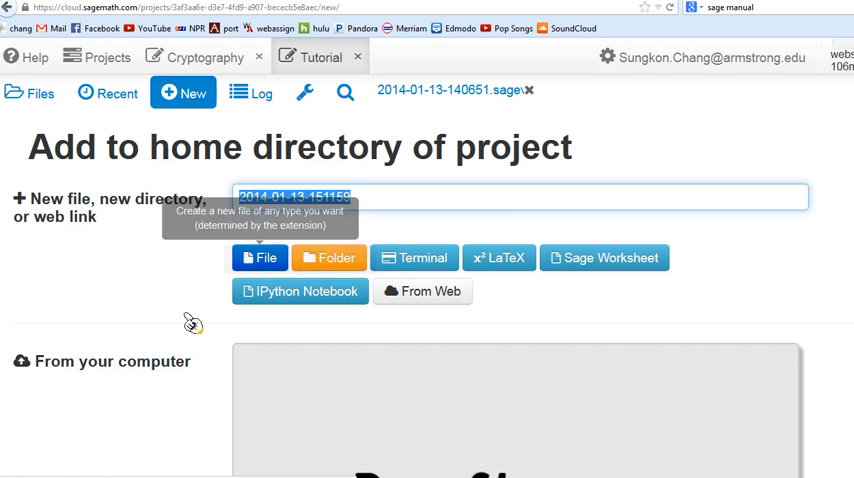
{"action": "mouse_move", "coordinate": [168, 300]}
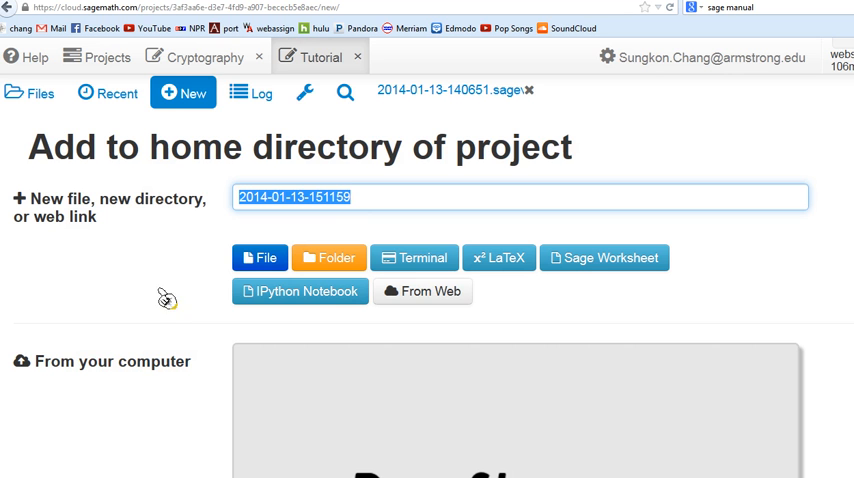
{"action": "mouse_move", "coordinate": [202, 122]}
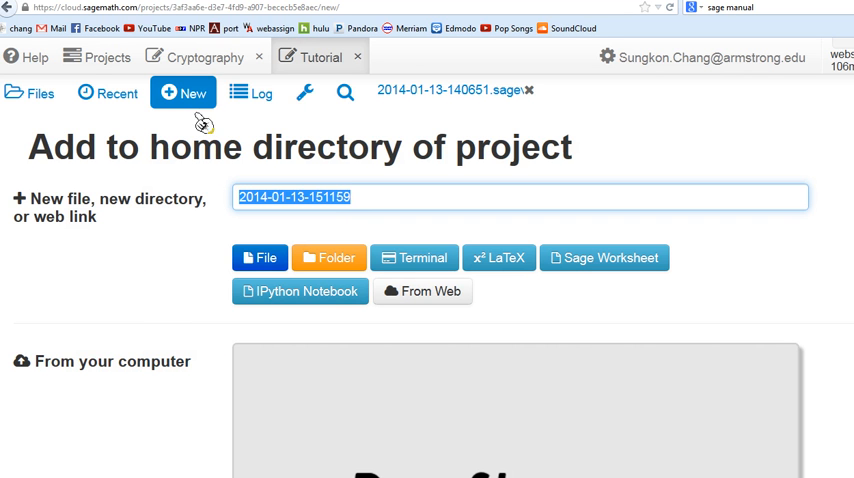
{"action": "mouse_move", "coordinate": [184, 92]}
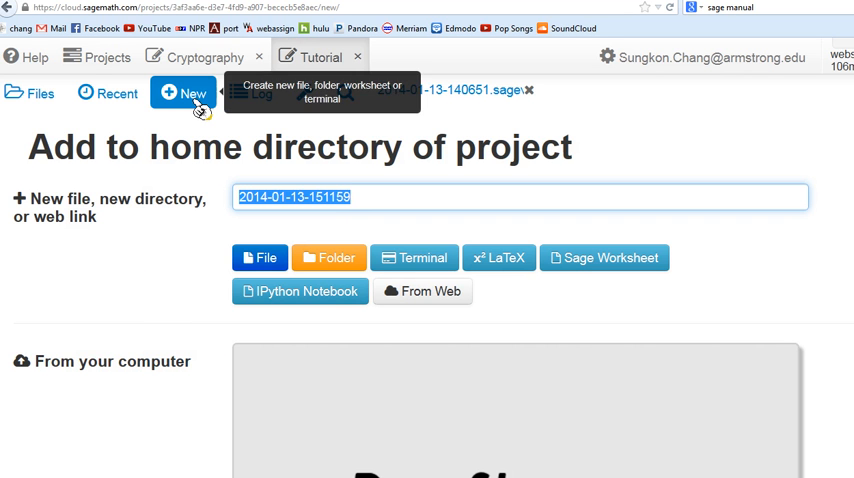
{"action": "mouse_move", "coordinate": [324, 332]}
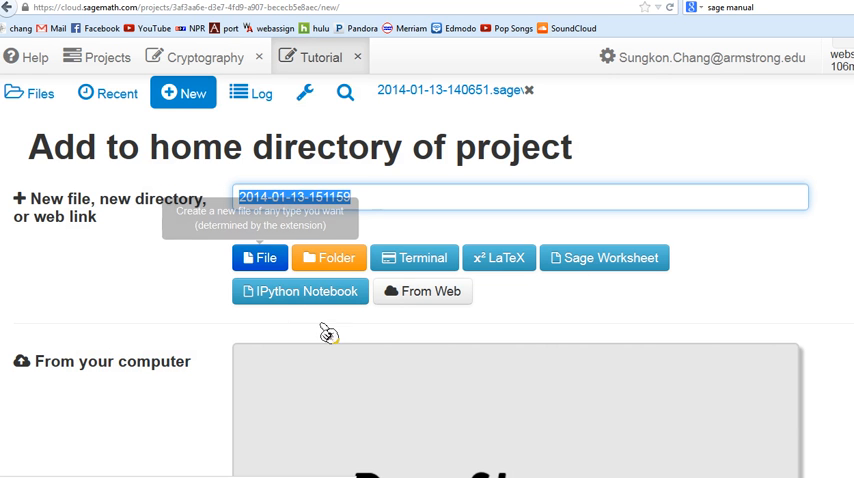
{"action": "mouse_move", "coordinate": [662, 284]}
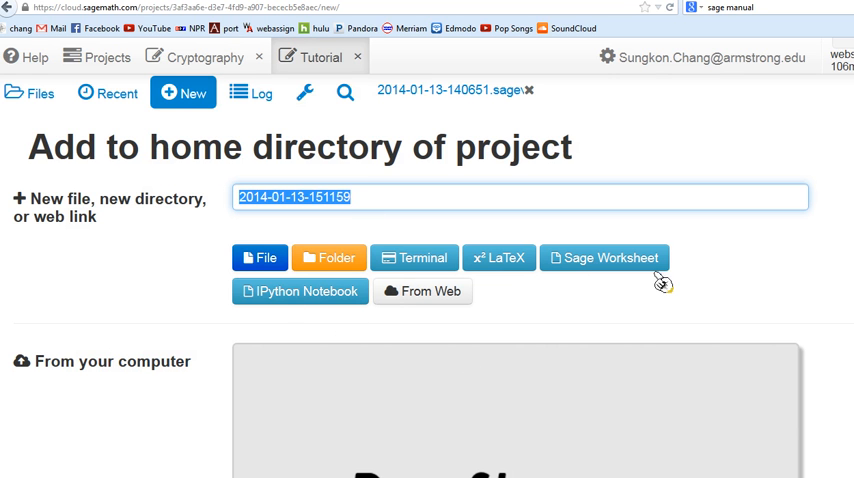
{"action": "mouse_move", "coordinate": [650, 384]}
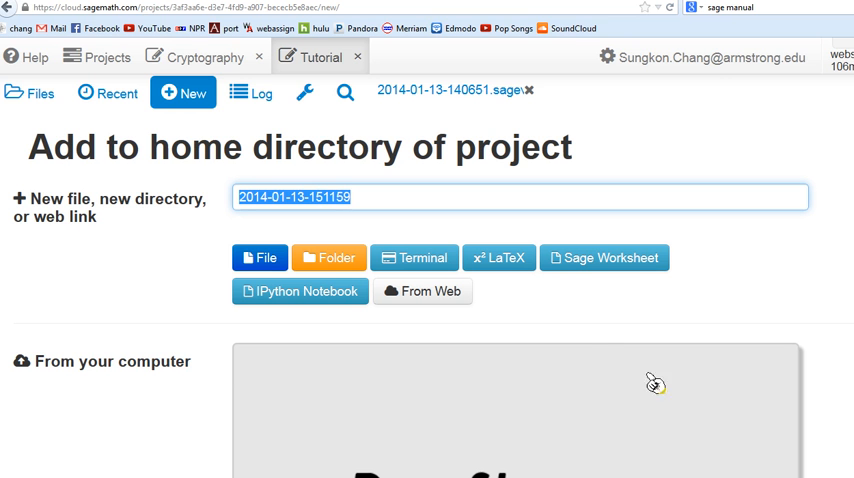
{"action": "mouse_move", "coordinate": [640, 320]}
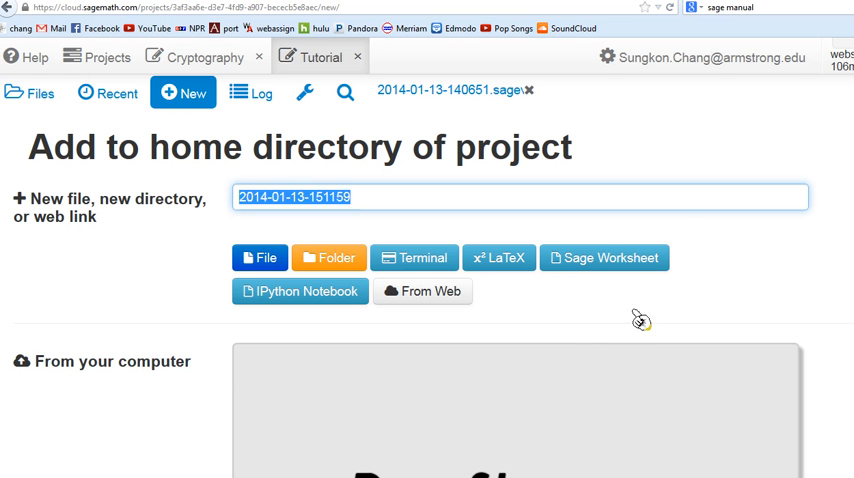
{"action": "mouse_move", "coordinate": [260, 258]}
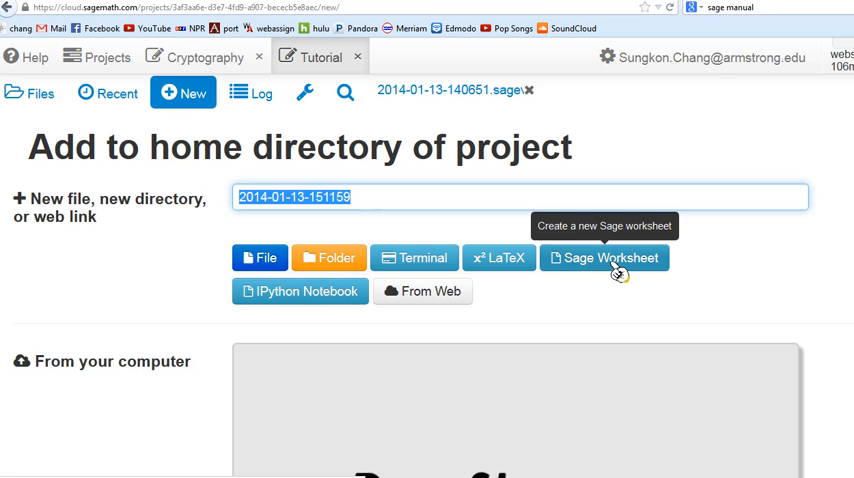
{"action": "mouse_move", "coordinate": [610, 276]}
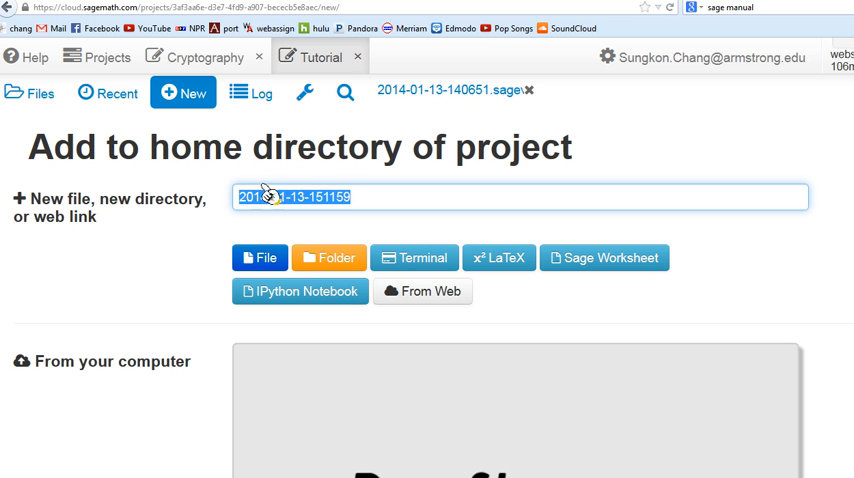
{"action": "mouse_move", "coordinate": [284, 216]}
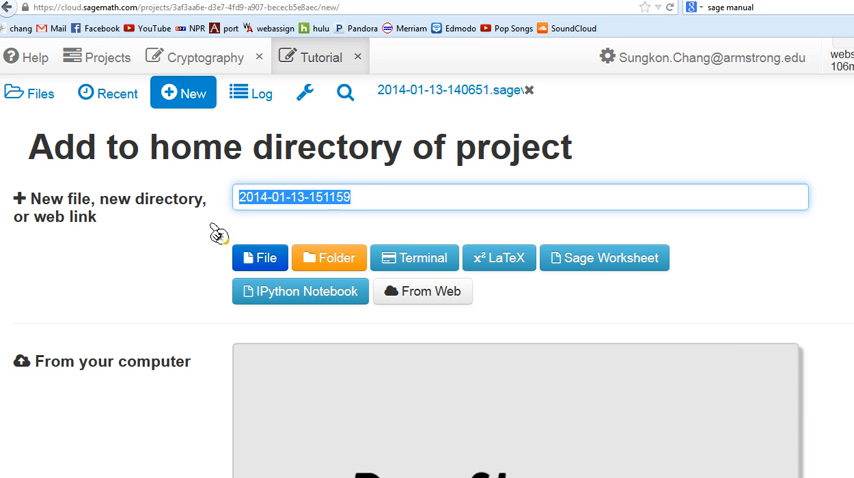
{"action": "mouse_move", "coordinate": [358, 224]}
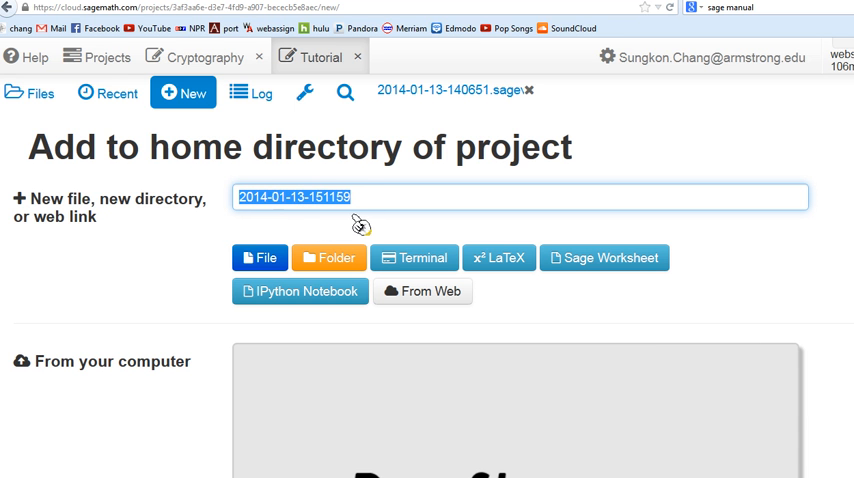
{"action": "mouse_move", "coordinate": [324, 228]}
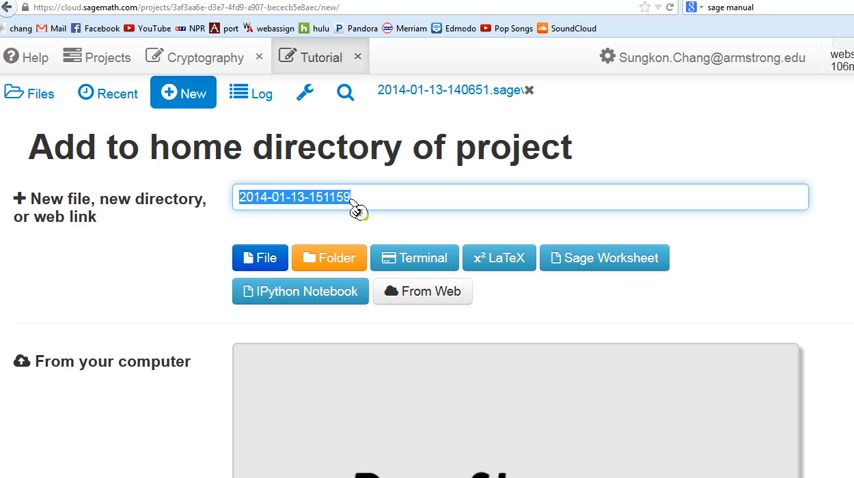
{"action": "mouse_move", "coordinate": [350, 220]}
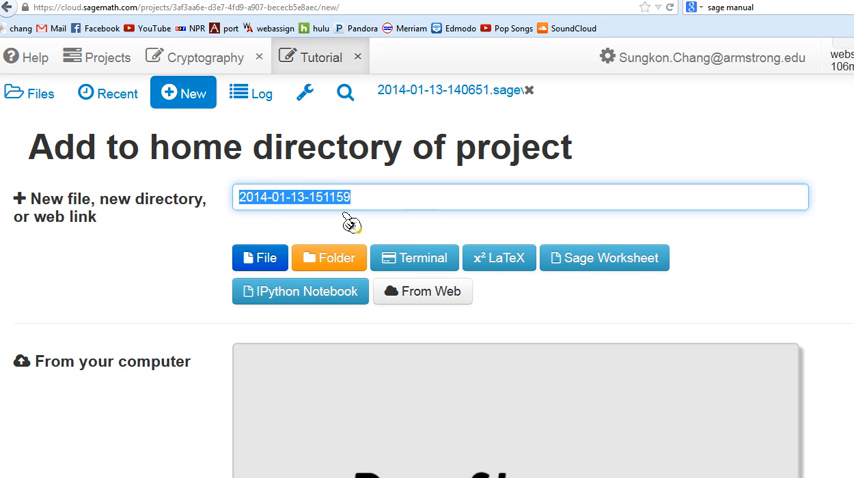
{"action": "mouse_move", "coordinate": [604, 258]}
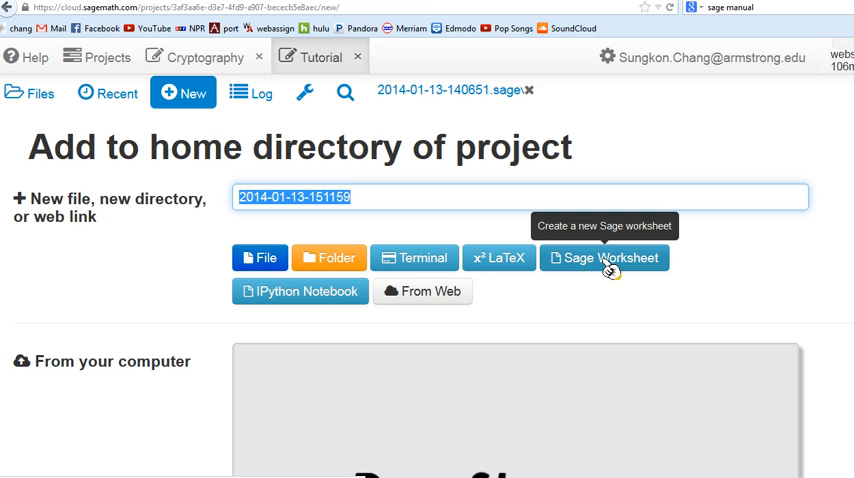
Create a new Sage worksheet and enter 2014^113 and 113^2014 on its first two lines
{"action": "left_click", "coordinate": [604, 258]}
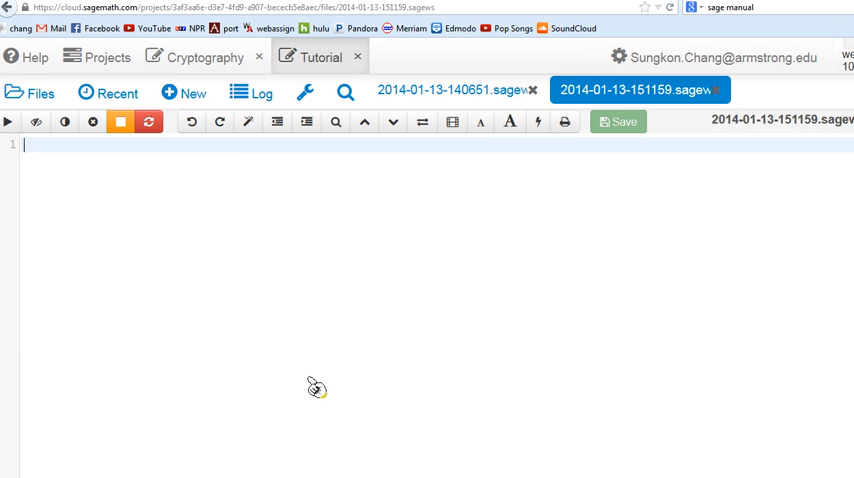
{"action": "mouse_move", "coordinate": [504, 308]}
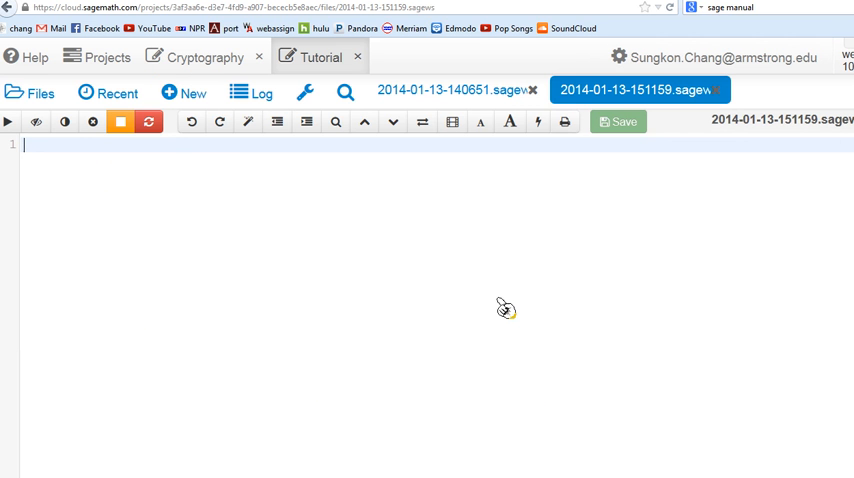
{"action": "mouse_move", "coordinate": [256, 220]}
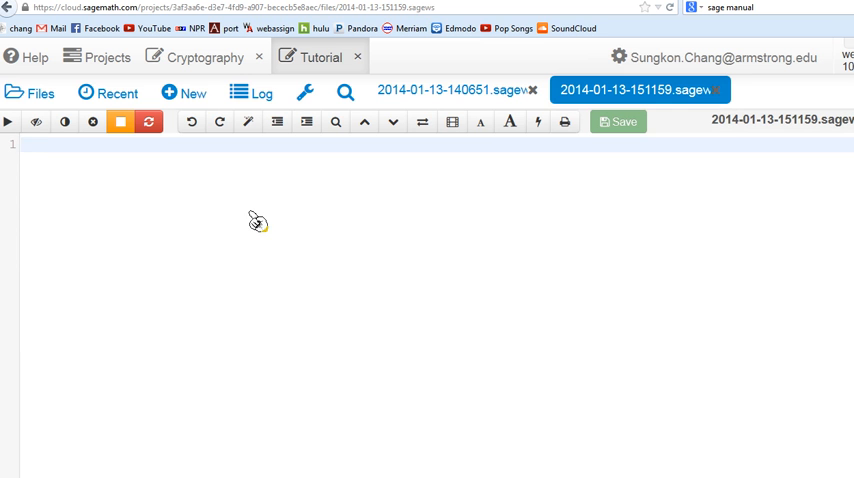
{"action": "mouse_move", "coordinate": [188, 252]}
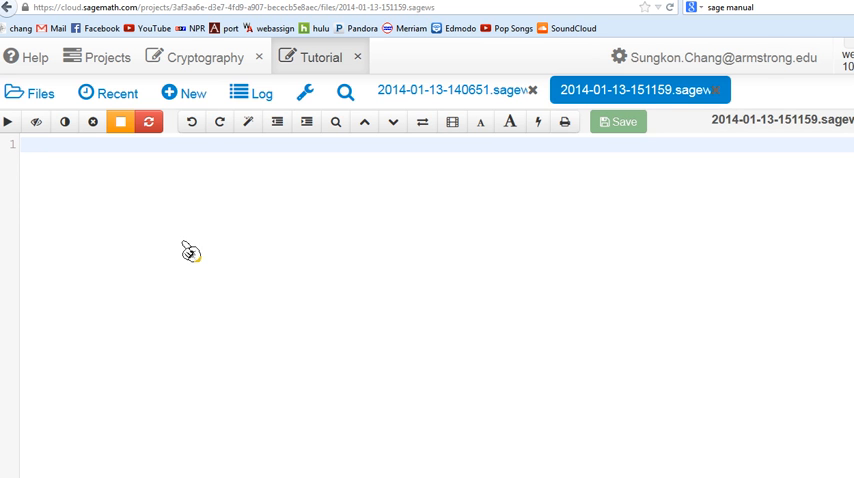
{"action": "mouse_move", "coordinate": [196, 256]}
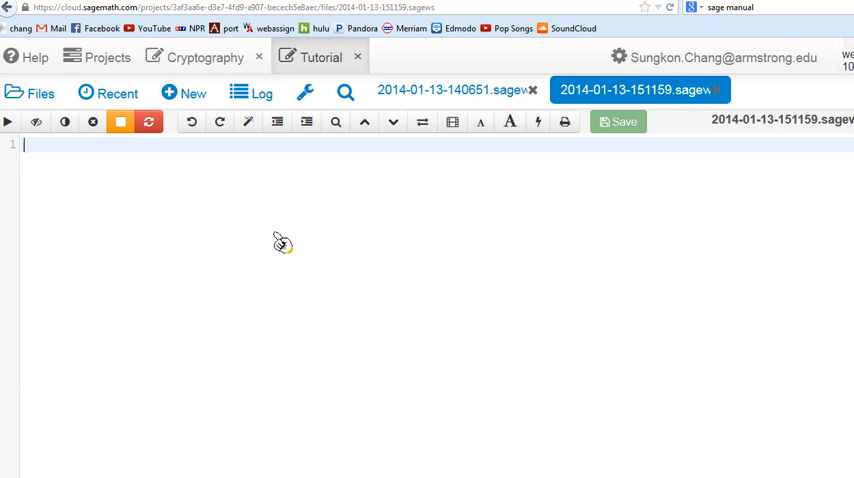
{"action": "mouse_move", "coordinate": [40, 92]}
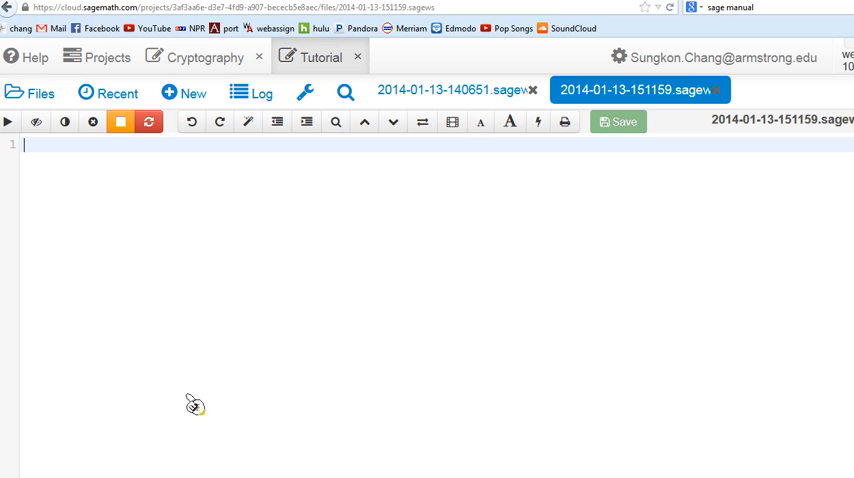
{"action": "mouse_move", "coordinate": [240, 424]}
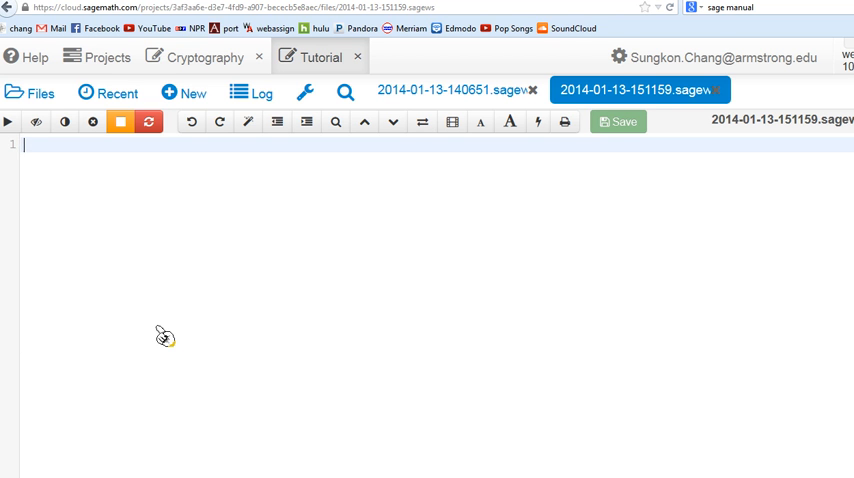
{"action": "mouse_move", "coordinate": [144, 344]}
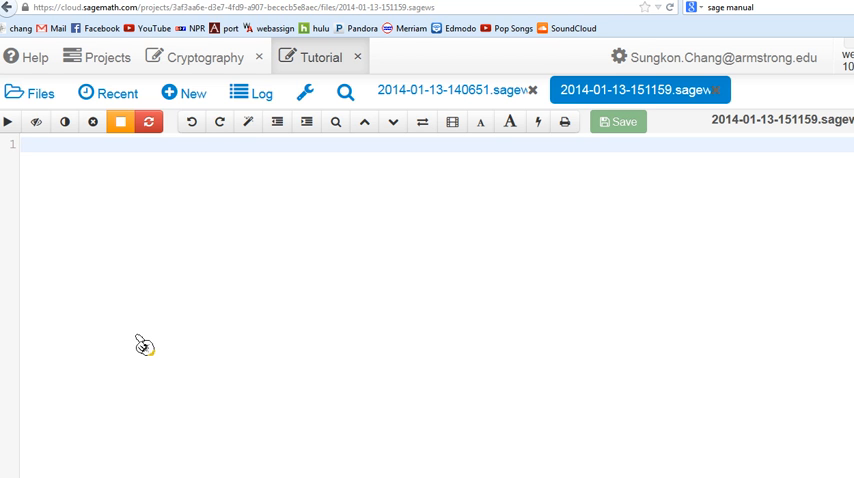
{"action": "mouse_move", "coordinate": [184, 378]}
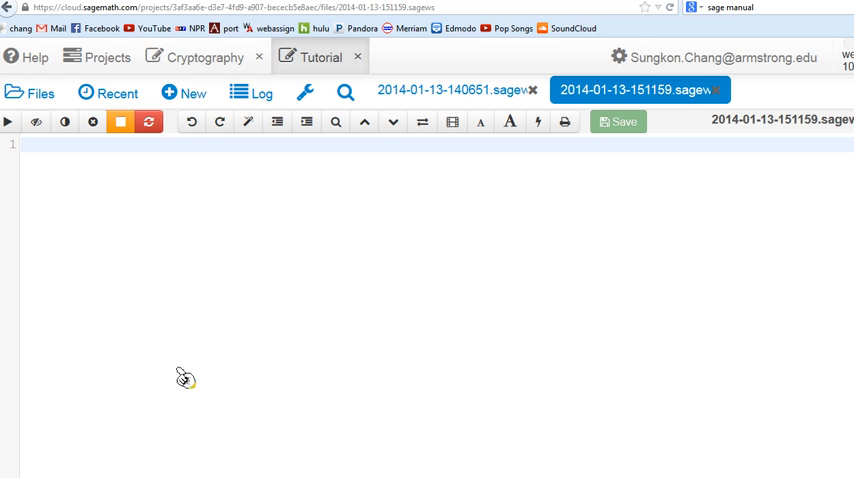
{"action": "mouse_move", "coordinate": [136, 252]}
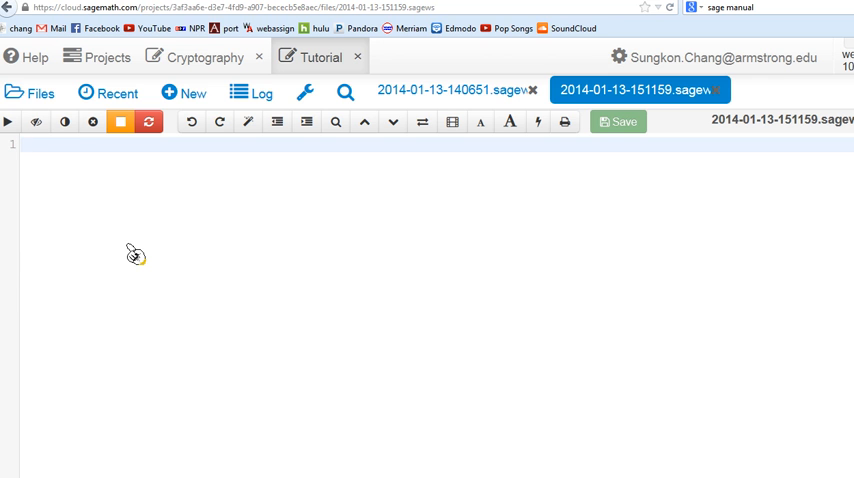
{"action": "type", "text": "2014^113"}
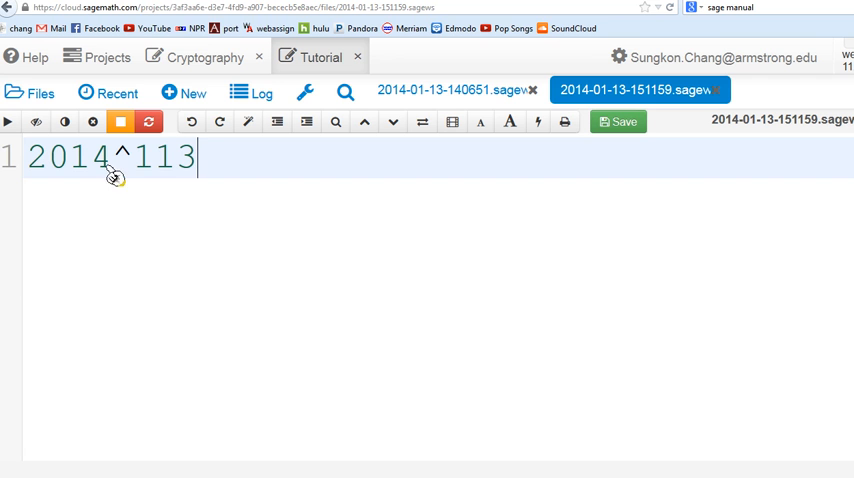
{"action": "mouse_move", "coordinate": [216, 168]}
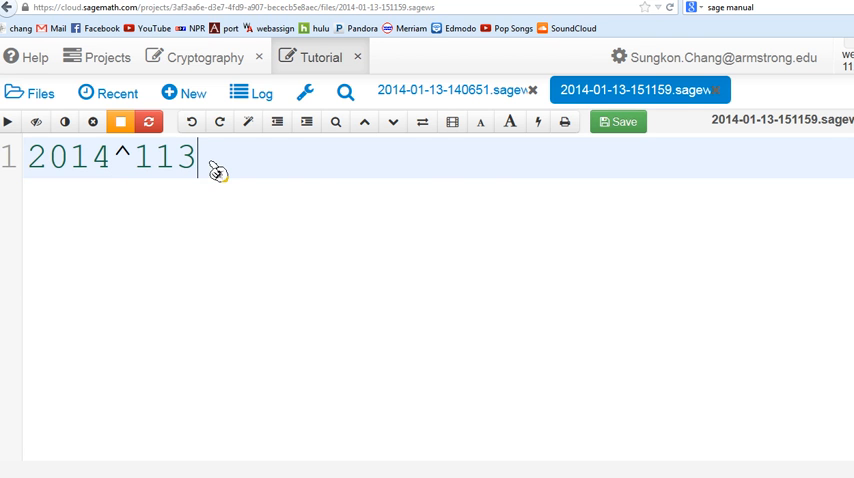
{"action": "mouse_move", "coordinate": [260, 188]}
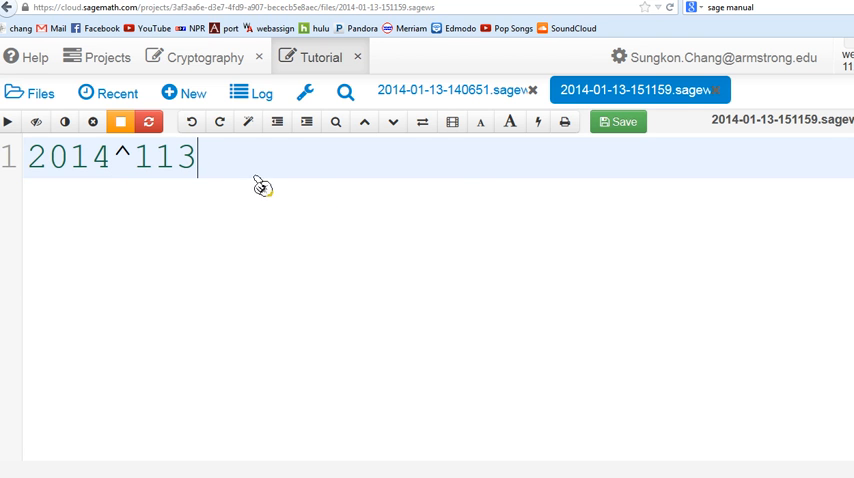
{"action": "mouse_move", "coordinate": [480, 184]}
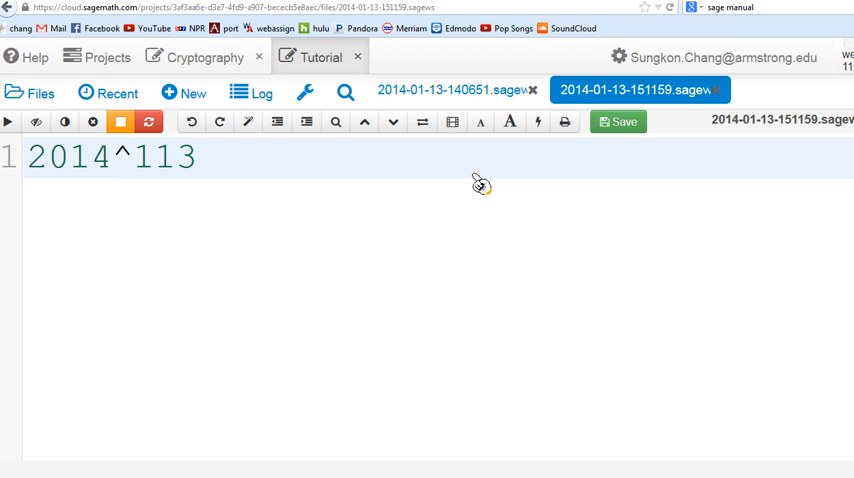
{"action": "key", "text": "Return"}
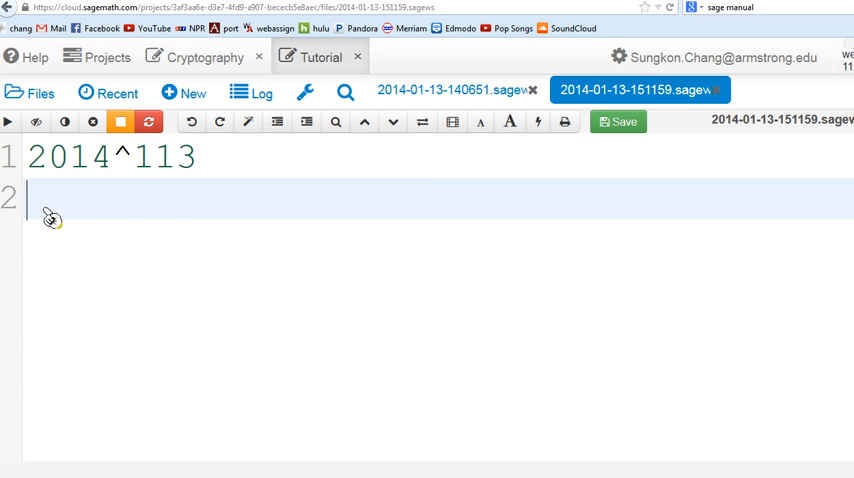
{"action": "mouse_move", "coordinate": [80, 222]}
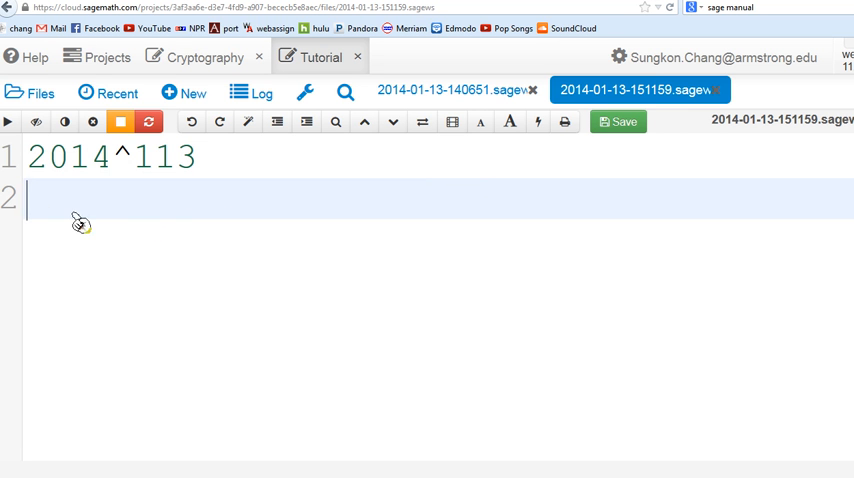
{"action": "mouse_move", "coordinate": [104, 184]}
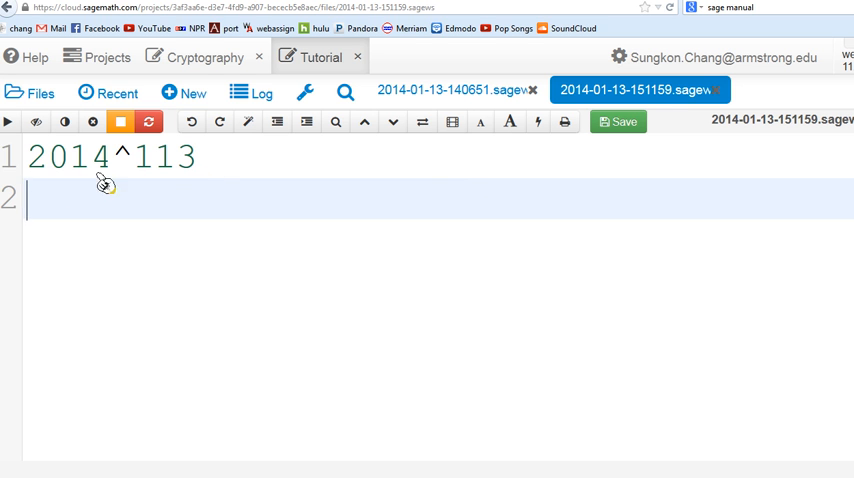
{"action": "mouse_move", "coordinate": [210, 228]}
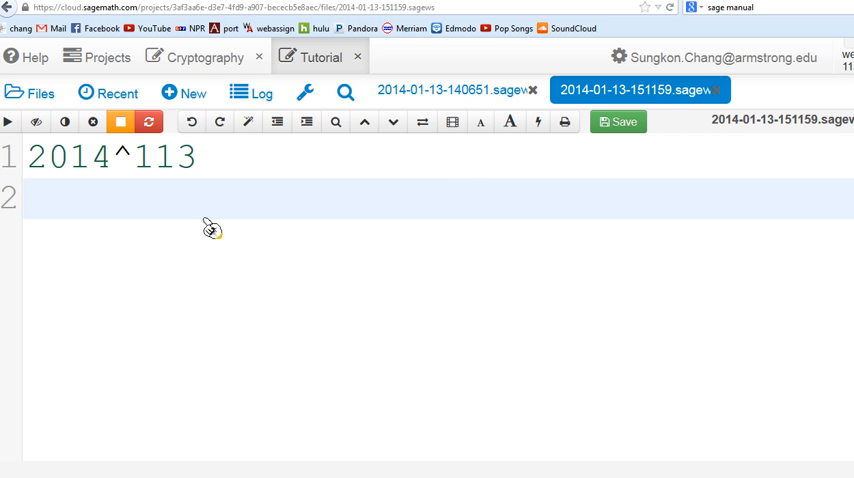
{"action": "type", "text": "113^2014"}
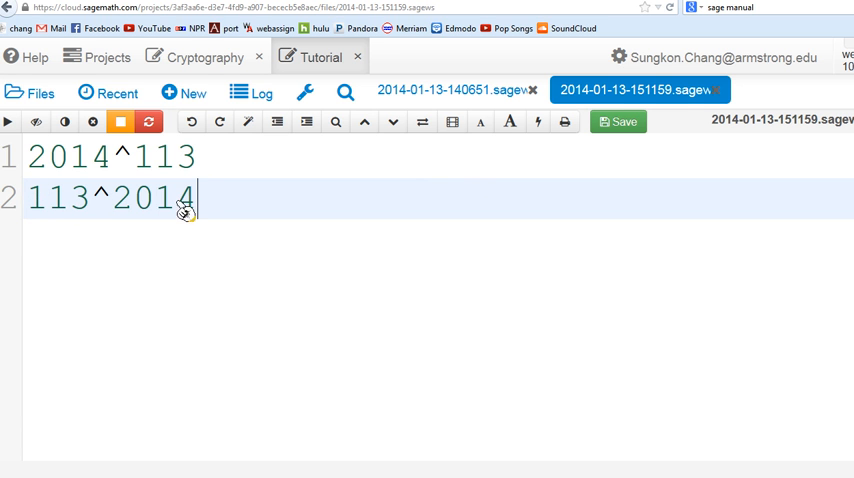
{"action": "mouse_move", "coordinate": [208, 220]}
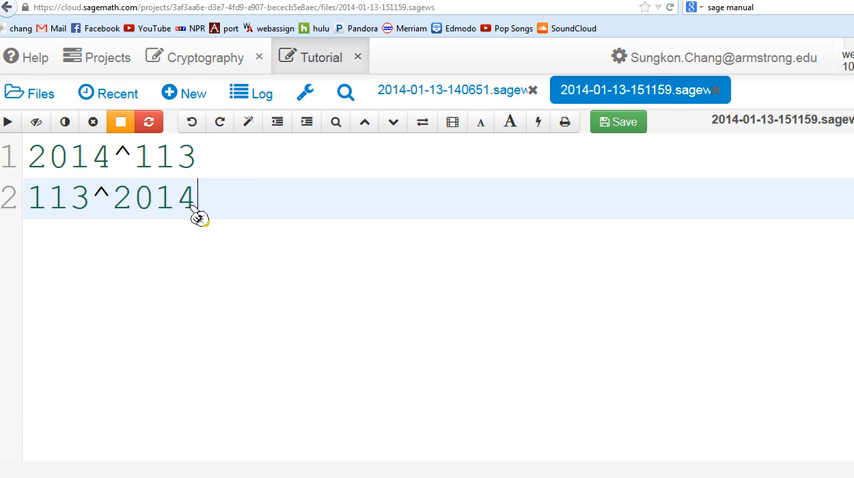
{"action": "mouse_move", "coordinate": [180, 216]}
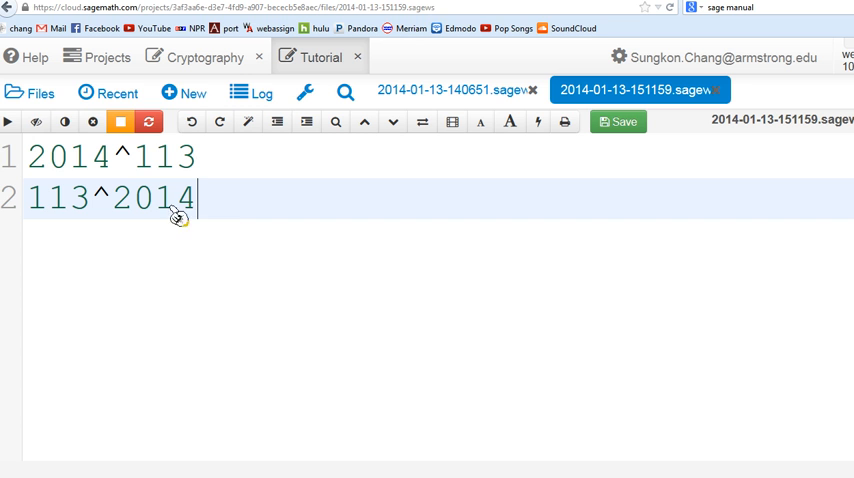
{"action": "mouse_move", "coordinate": [8, 122]}
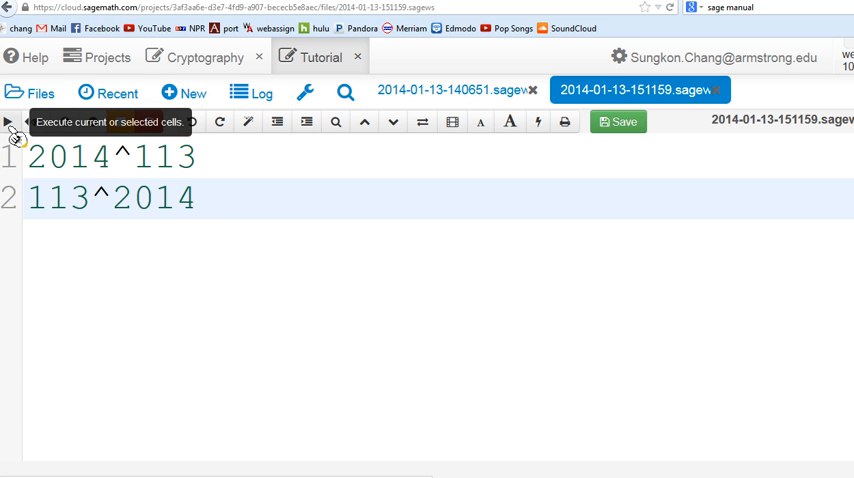
Run the cell with the two powers and move into the empty cell below the 113^2014 result
{"action": "left_click", "coordinate": [8, 122]}
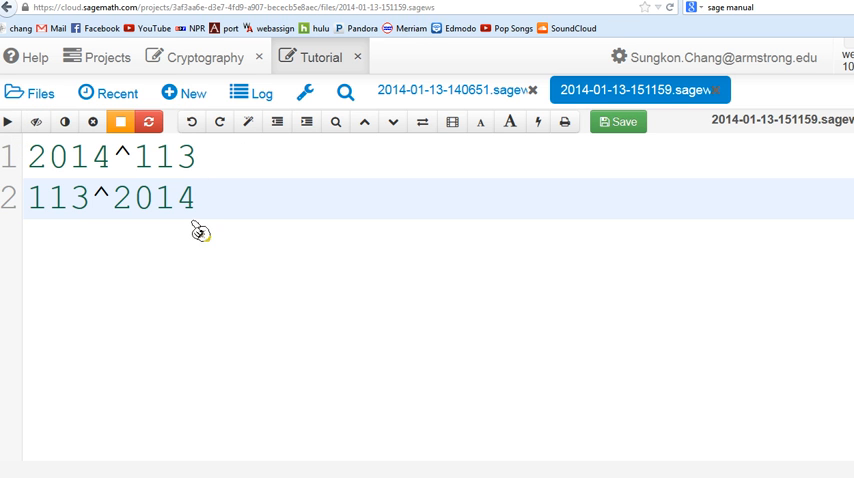
{"action": "mouse_move", "coordinate": [252, 246]}
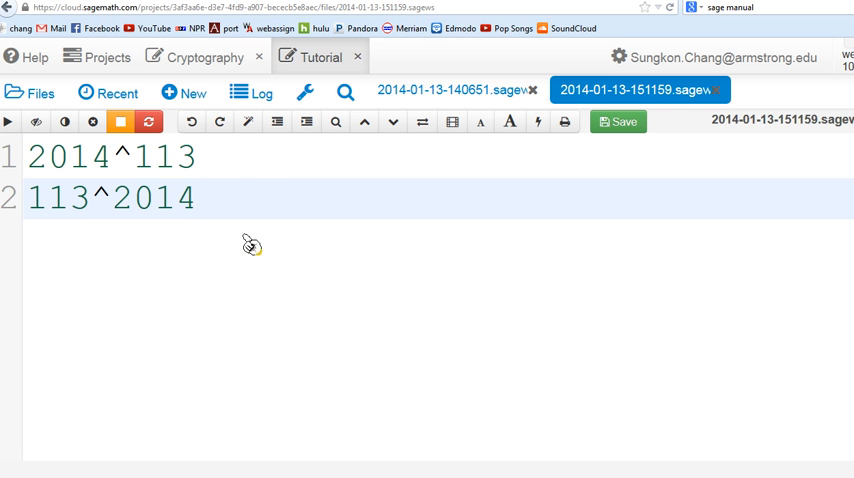
{"action": "mouse_move", "coordinate": [232, 208]}
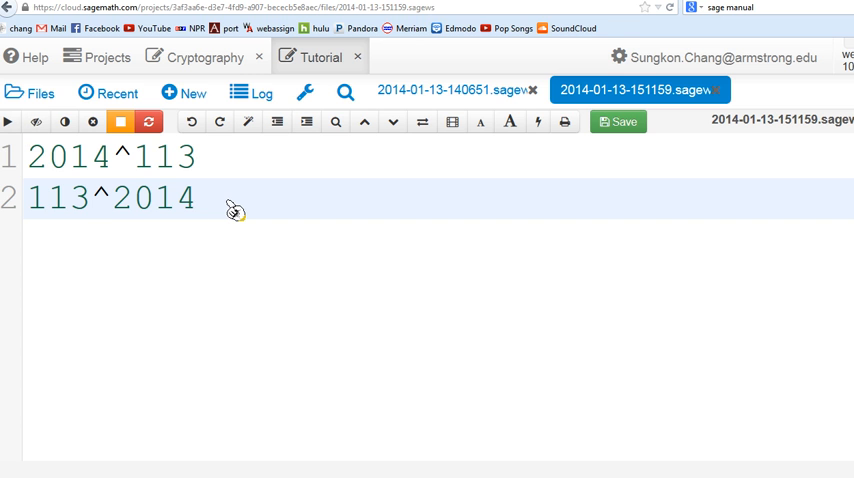
{"action": "left_click", "coordinate": [196, 198]}
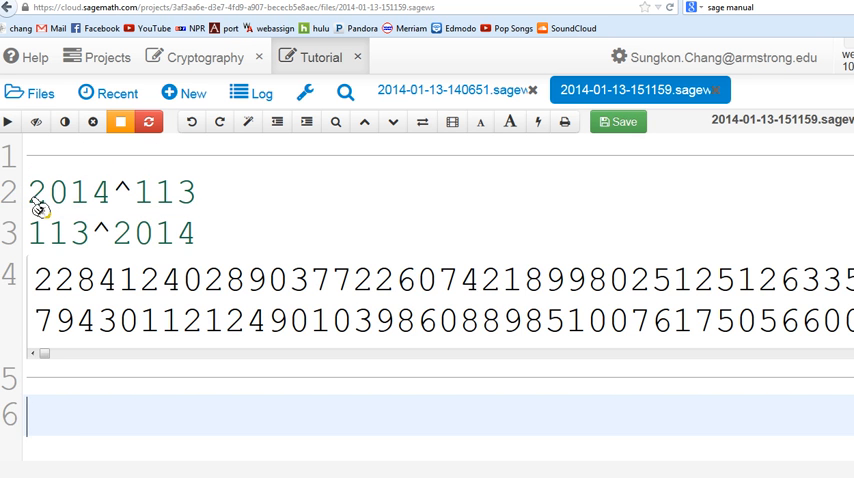
{"action": "mouse_move", "coordinate": [48, 300]}
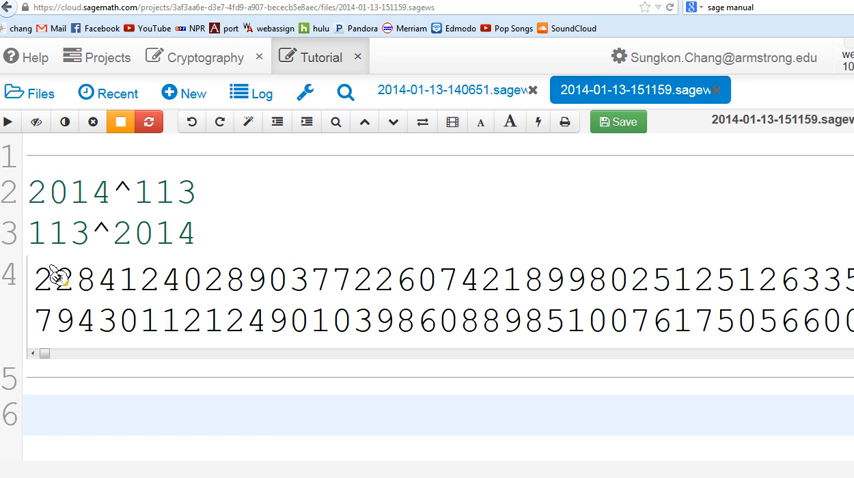
{"action": "mouse_move", "coordinate": [230, 208]}
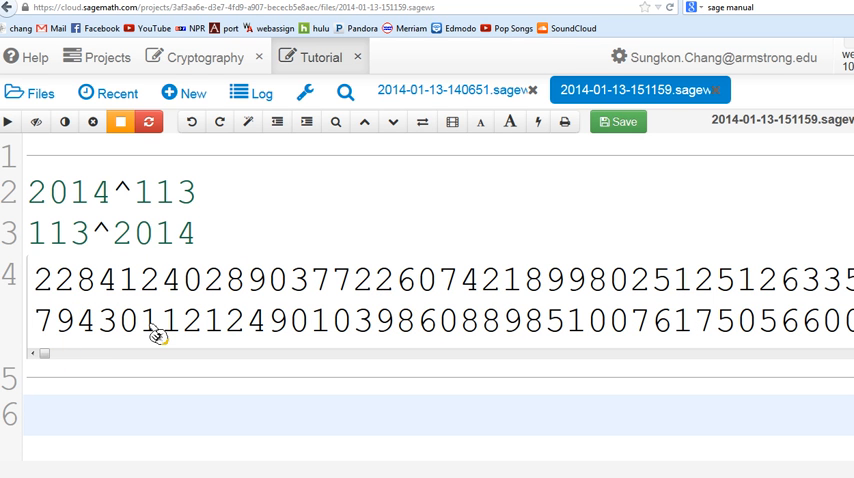
{"action": "mouse_move", "coordinate": [332, 210]}
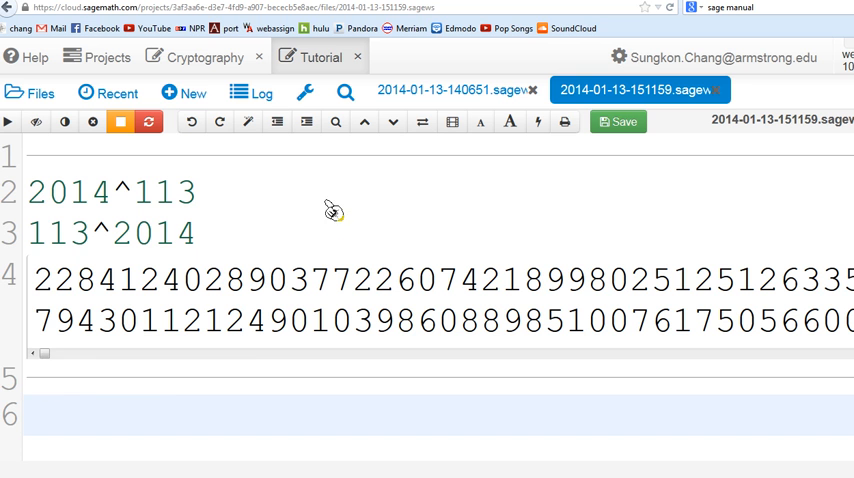
{"action": "left_click", "coordinate": [184, 378]}
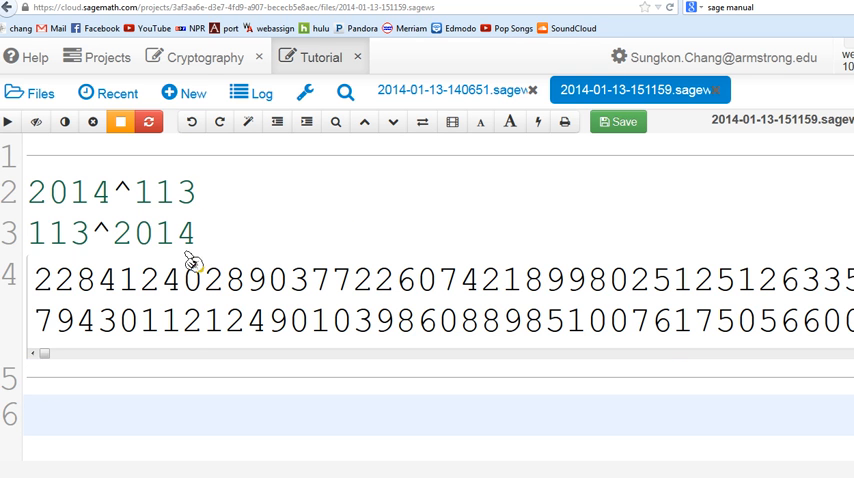
{"action": "left_click", "coordinate": [176, 378]}
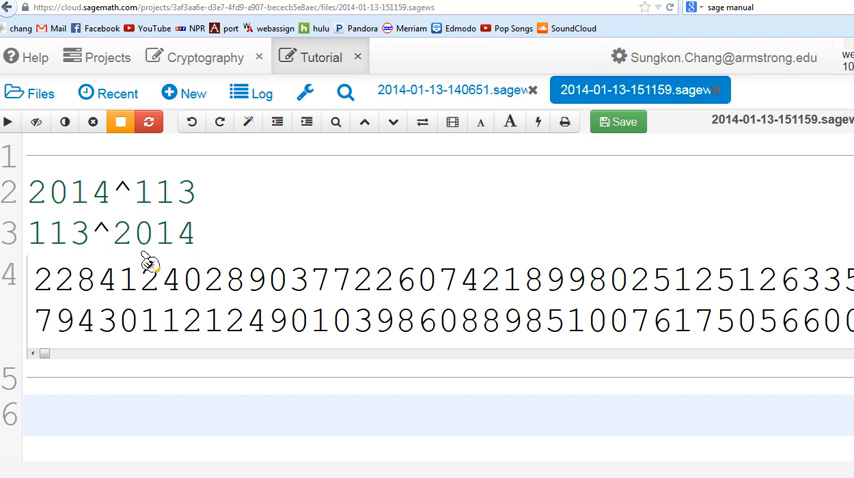
{"action": "mouse_move", "coordinate": [8, 122]}
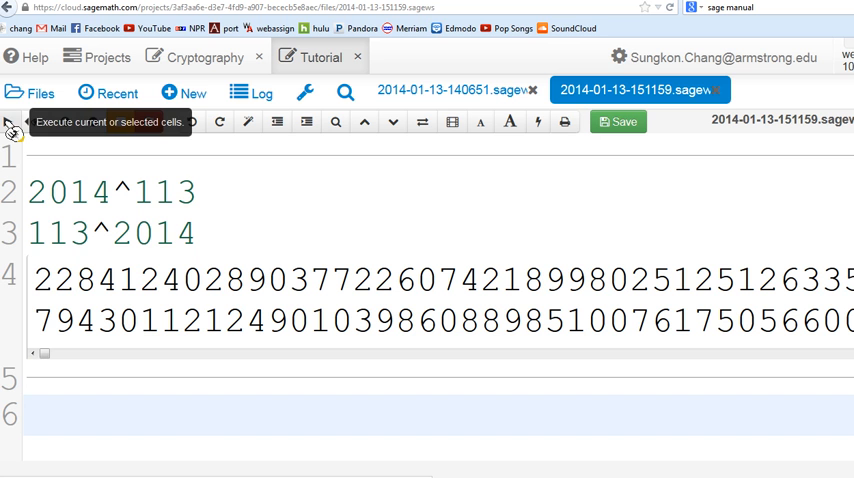
{"action": "mouse_move", "coordinate": [100, 192]}
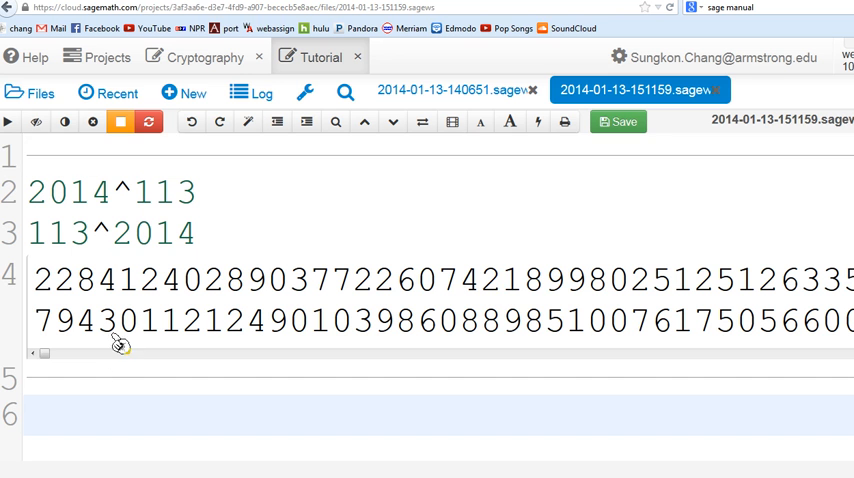
{"action": "left_click", "coordinate": [116, 378]}
{"action": "type", "text": "2014/113"}
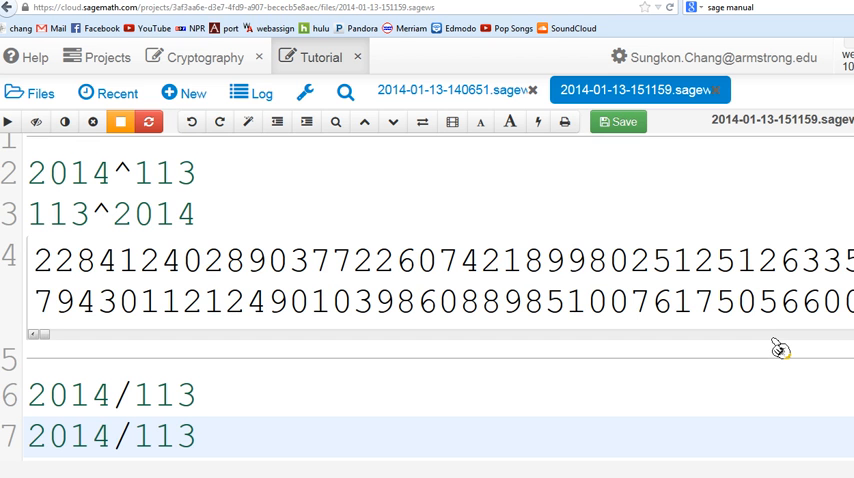
Make 2014/113 a decimal giving 17.8230088495575, then enter sin(pi/11) in the next cell
{"action": "type", "text": "."}
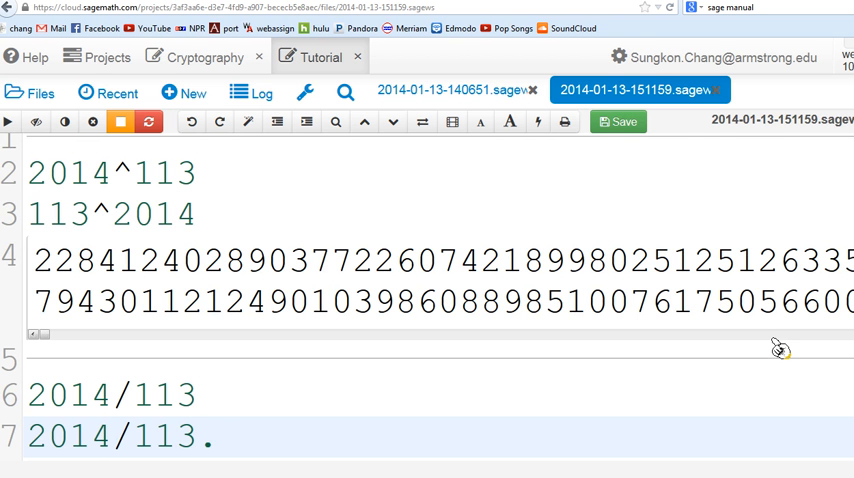
{"action": "mouse_move", "coordinate": [204, 380]}
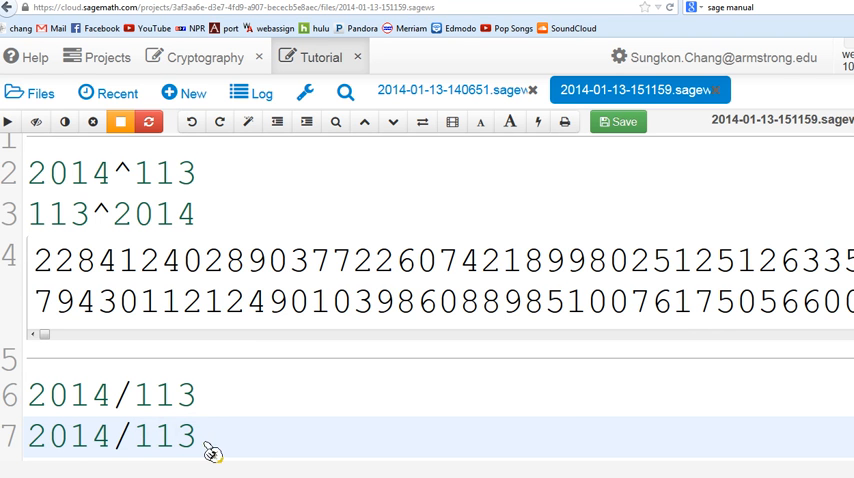
{"action": "mouse_move", "coordinate": [200, 448]}
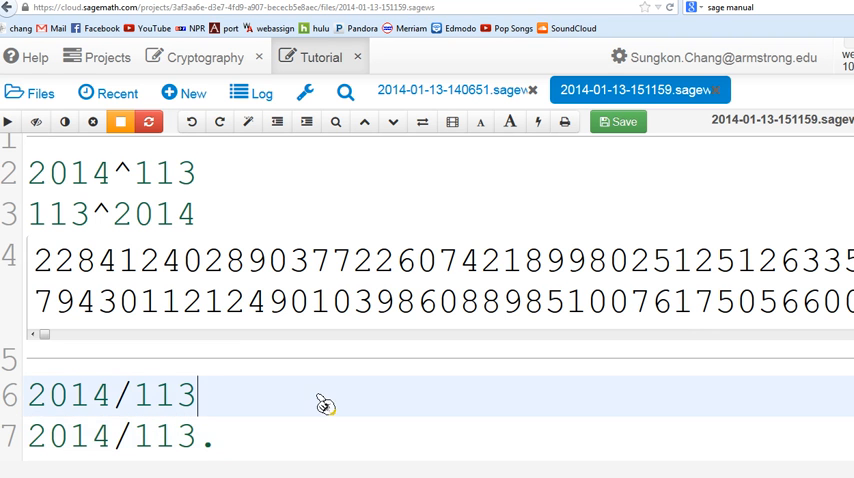
{"action": "mouse_move", "coordinate": [268, 404]}
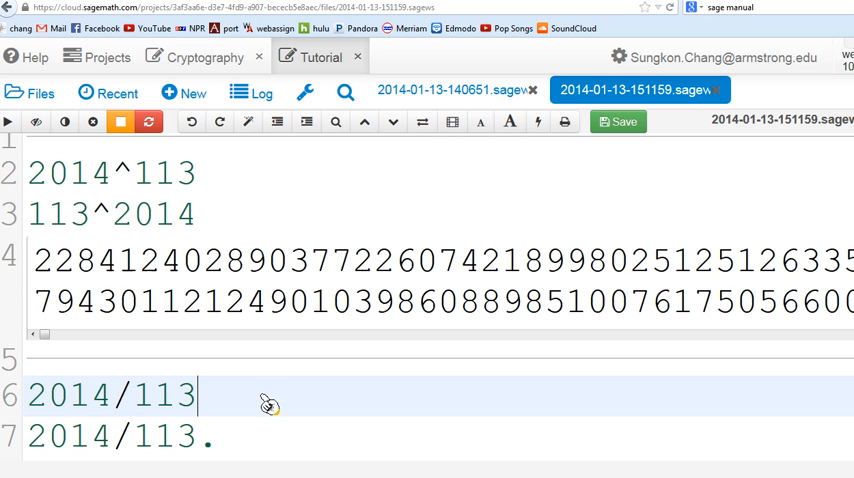
{"action": "mouse_move", "coordinate": [76, 416]}
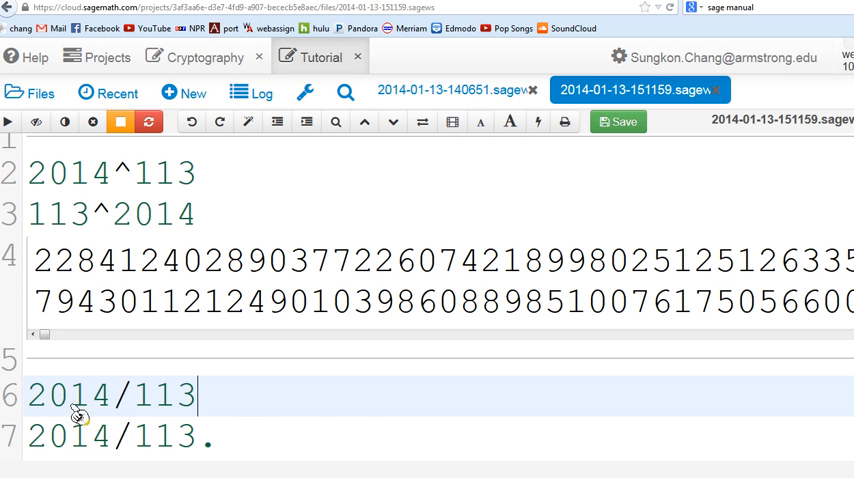
{"action": "mouse_move", "coordinate": [362, 418]}
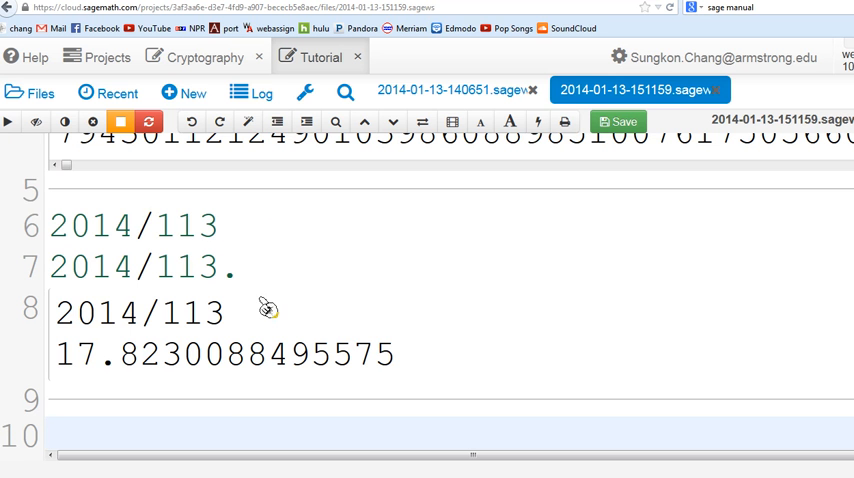
{"action": "mouse_move", "coordinate": [214, 236]}
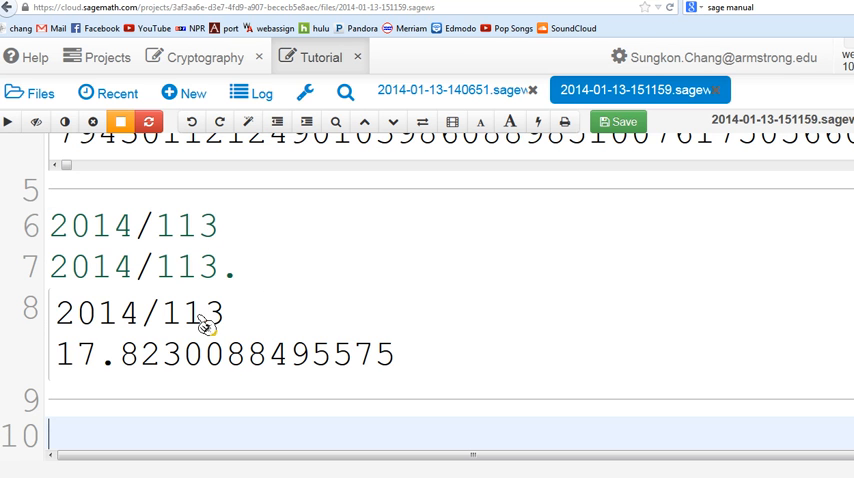
{"action": "mouse_move", "coordinate": [140, 296]}
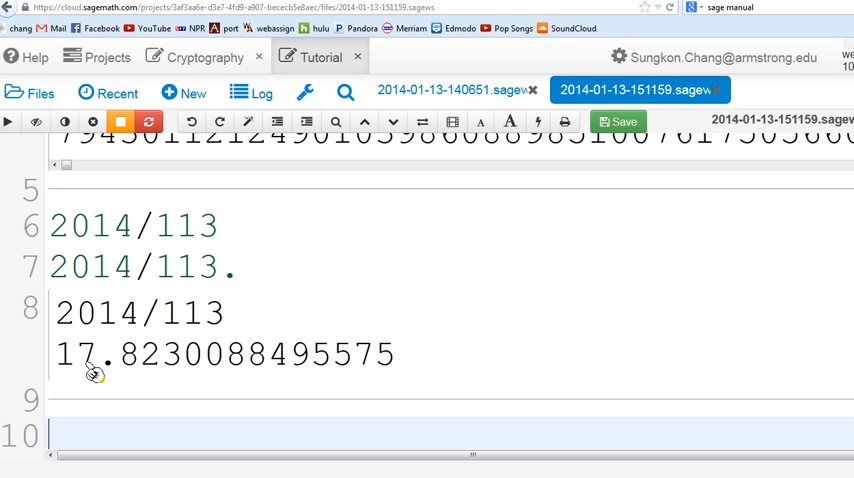
{"action": "mouse_move", "coordinate": [404, 364]}
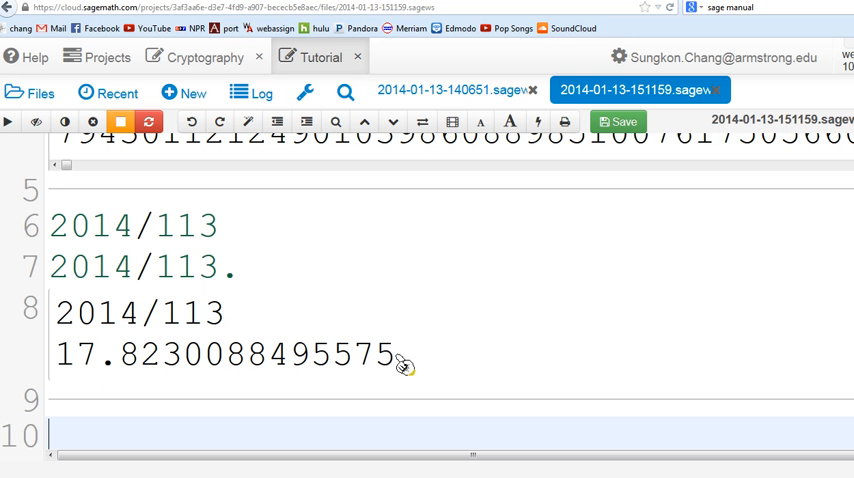
{"action": "type", "text": "sin(pi/11)"}
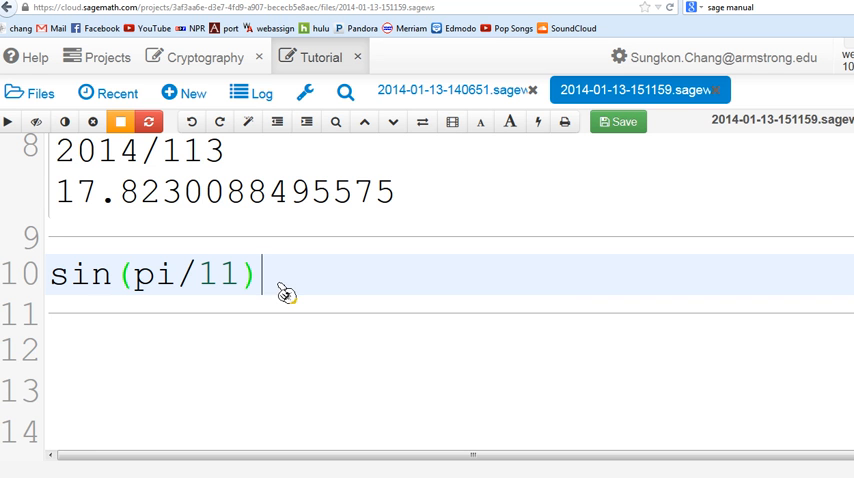
{"action": "mouse_move", "coordinate": [264, 296]}
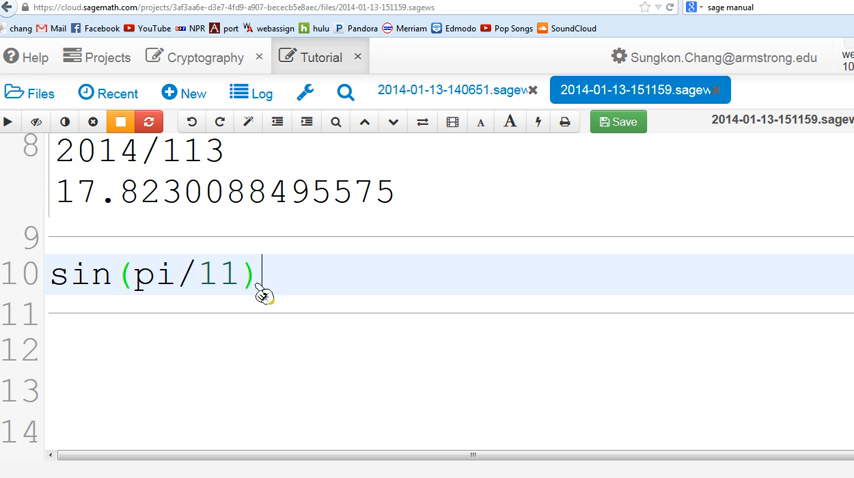
{"action": "mouse_move", "coordinate": [340, 288]}
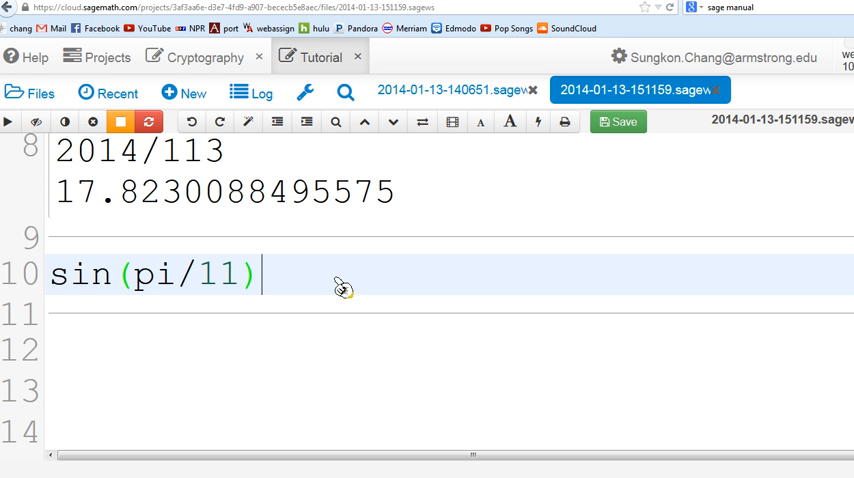
{"action": "mouse_move", "coordinate": [64, 288]}
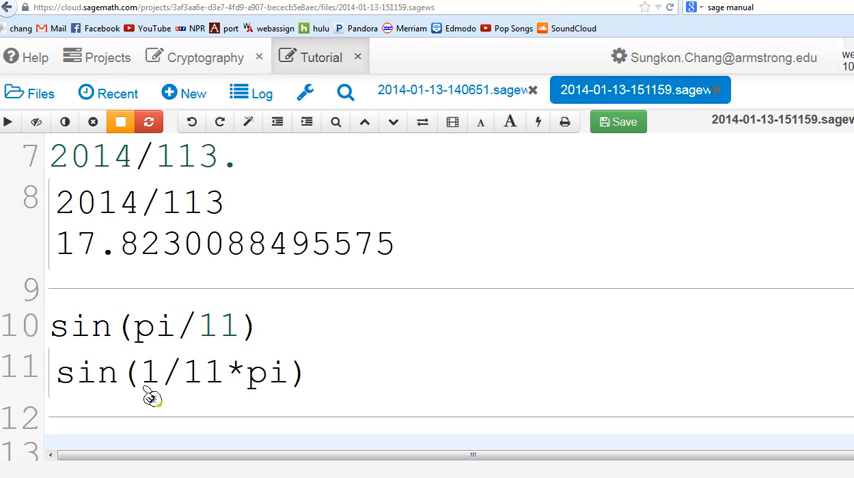
{"action": "mouse_move", "coordinate": [168, 378]}
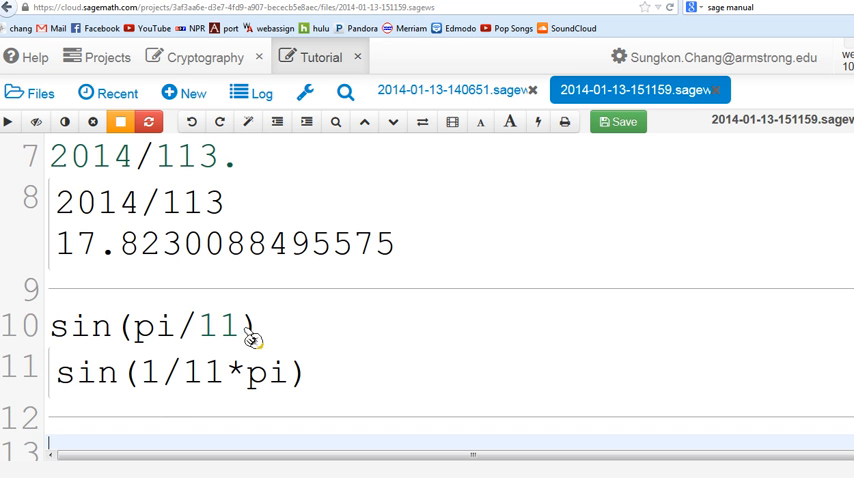
{"action": "mouse_move", "coordinate": [72, 388]}
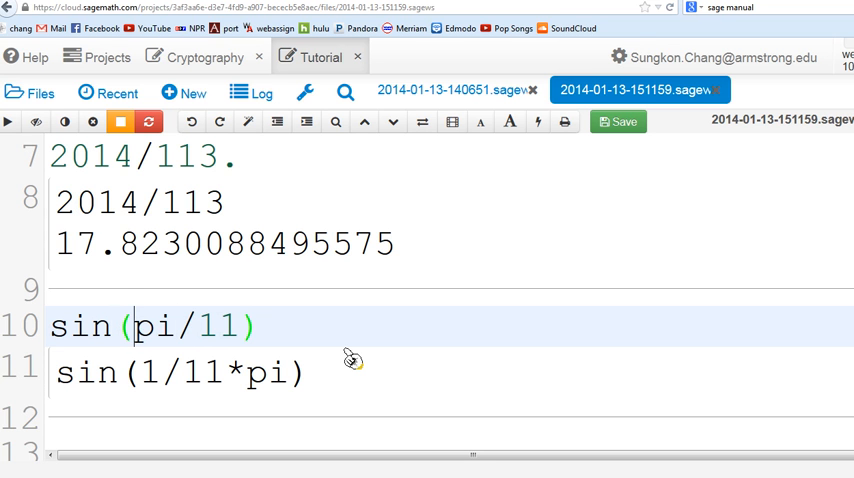
Try the decimal variant sin(1.*pi/11), which stays symbolic
{"action": "type", "text": "1."}
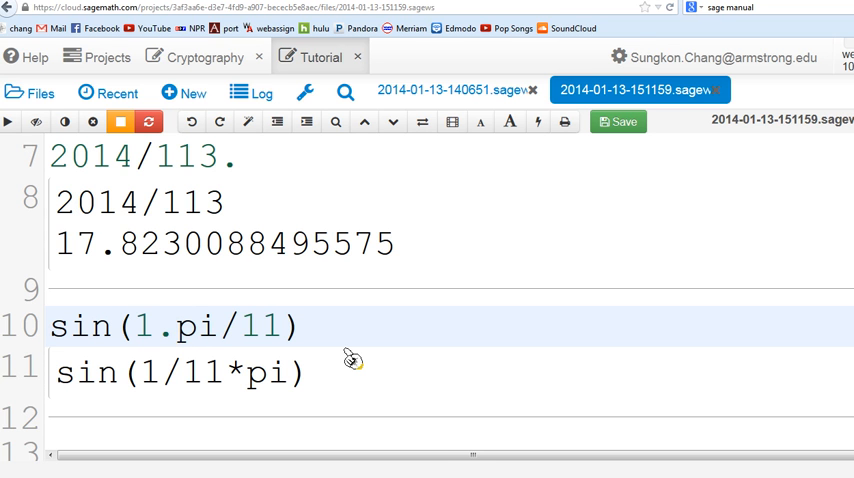
{"action": "type", "text": "*"}
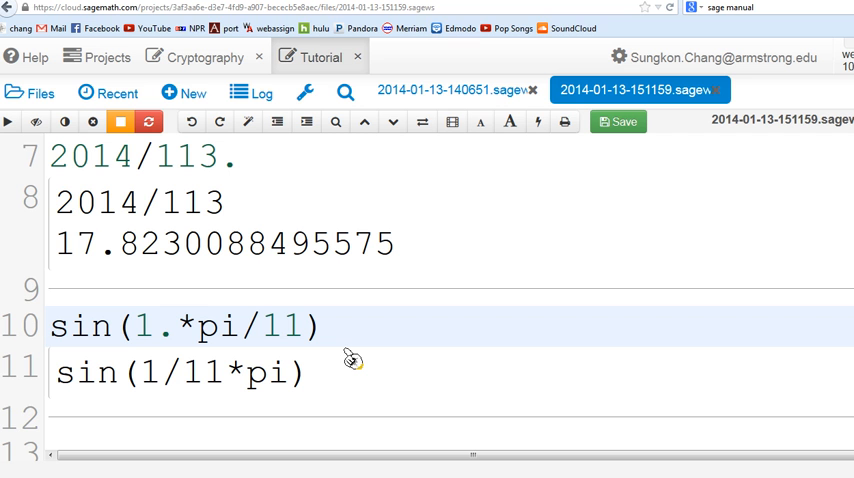
{"action": "left_click", "coordinate": [176, 326]}
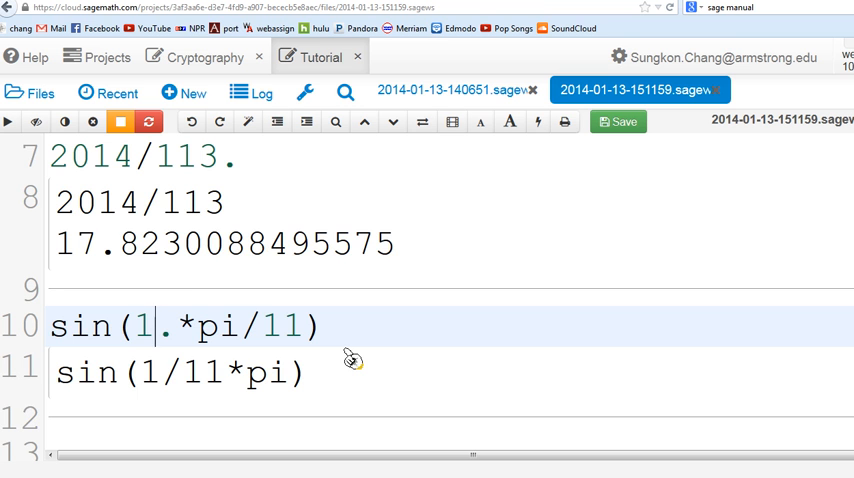
{"action": "scroll", "scroll_direction": "down", "scroll_amount": 3}
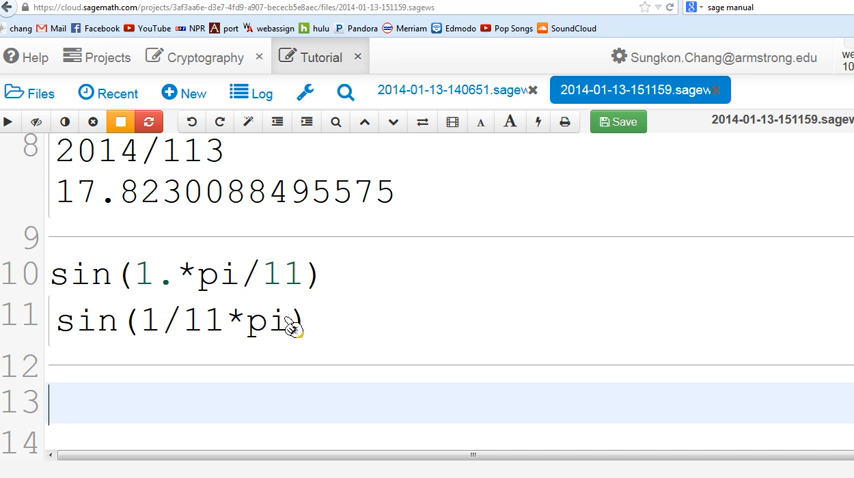
{"action": "mouse_move", "coordinate": [148, 296]}
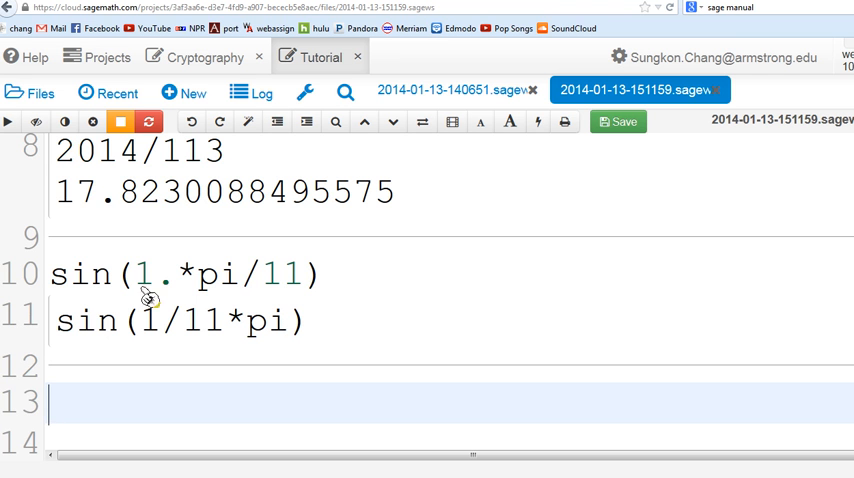
{"action": "mouse_move", "coordinate": [216, 304]}
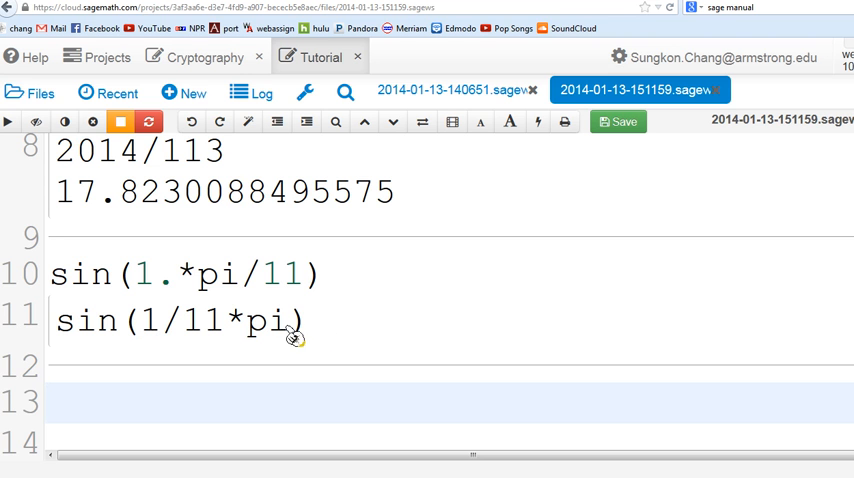
{"action": "mouse_move", "coordinate": [144, 276]}
{"action": "type", "text": "."}
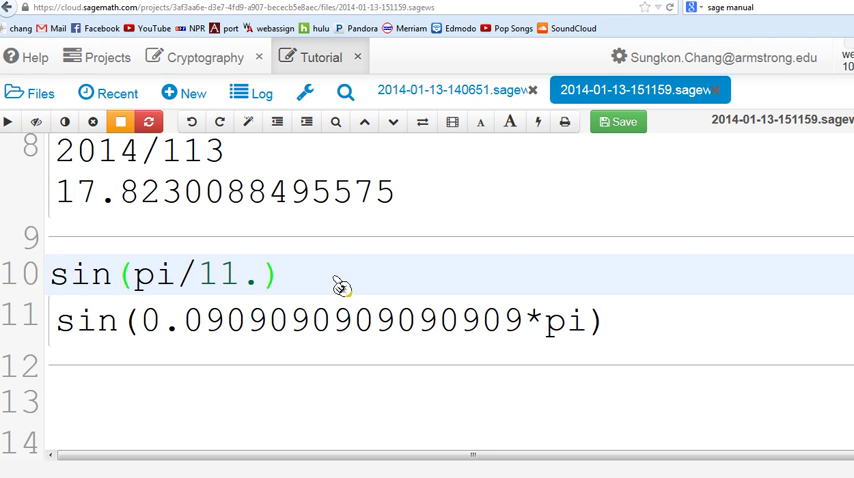
Rework it from sin(pi/11.) into sin(pi/11*1.) by moving the decimal factor after 11
{"action": "left_click", "coordinate": [260, 274]}
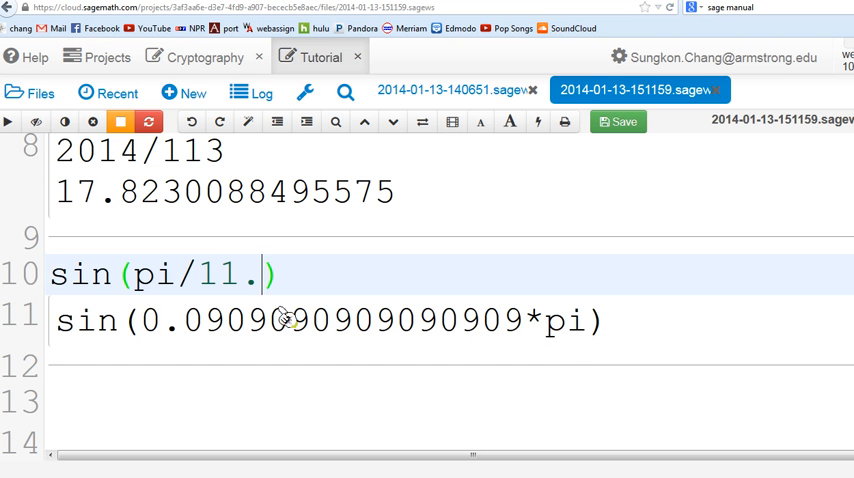
{"action": "mouse_move", "coordinate": [568, 334]}
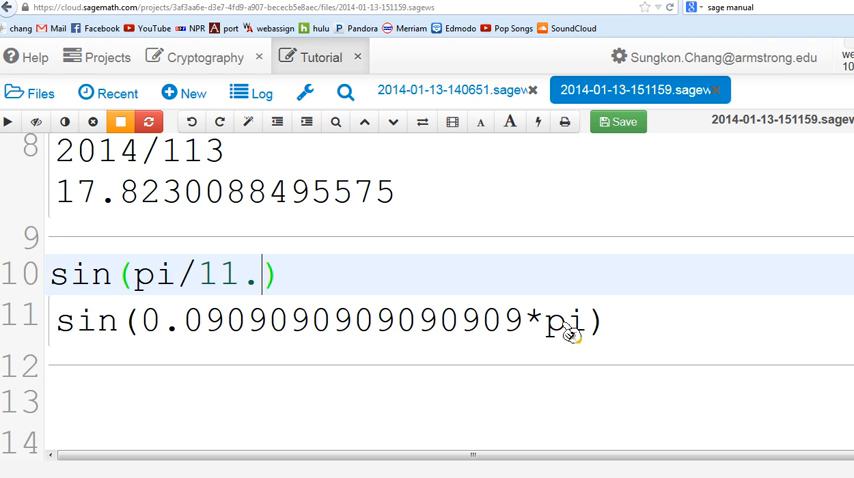
{"action": "mouse_move", "coordinate": [300, 284]}
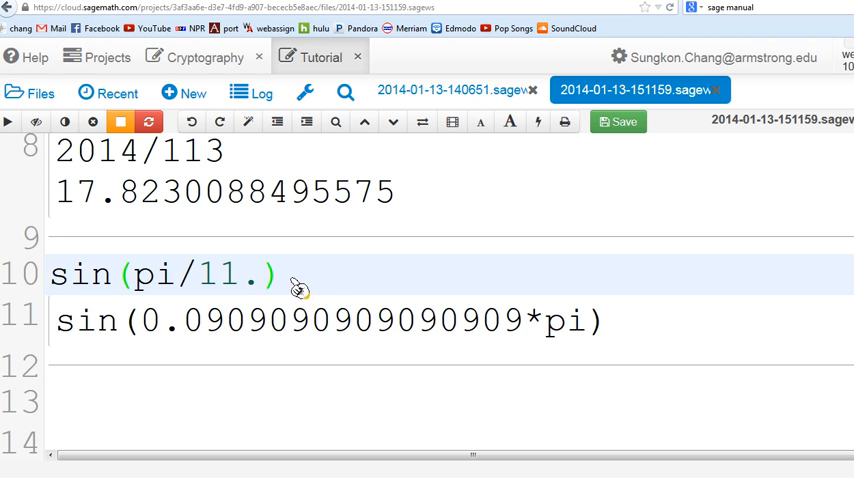
{"action": "key", "text": "Backspace"}
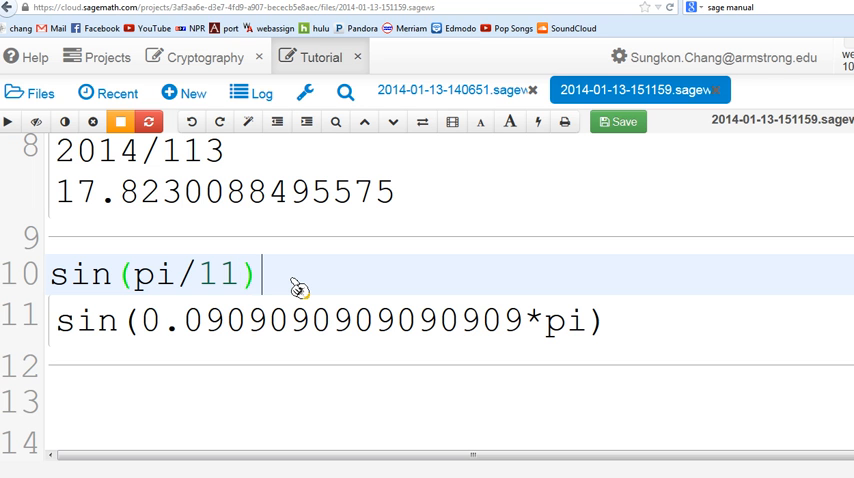
{"action": "type", "text": "*"}
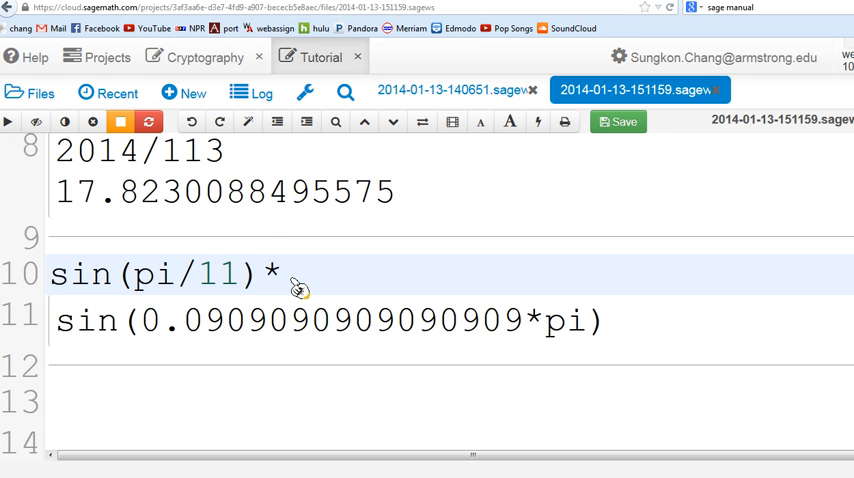
{"action": "type", "text": "1."}
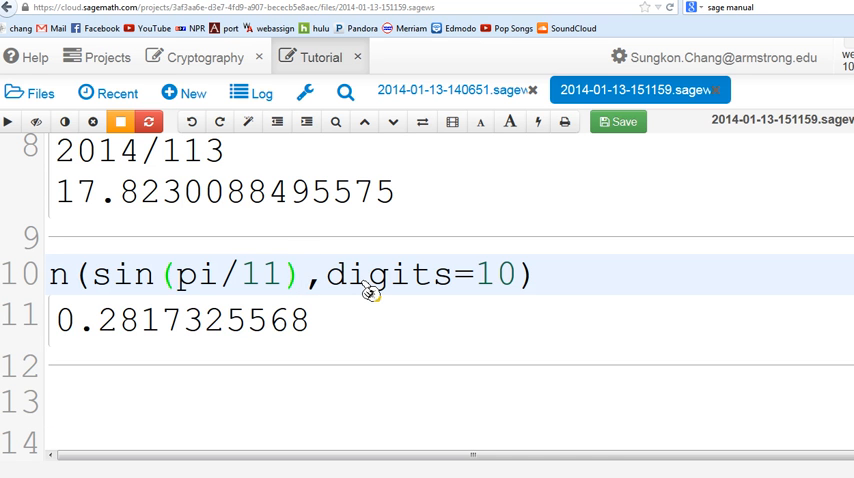
Evaluate n(sin(pi/11)) at digits=10, then 20, then default precision giving 0.281732556841430
{"action": "left_click", "coordinate": [308, 276]}
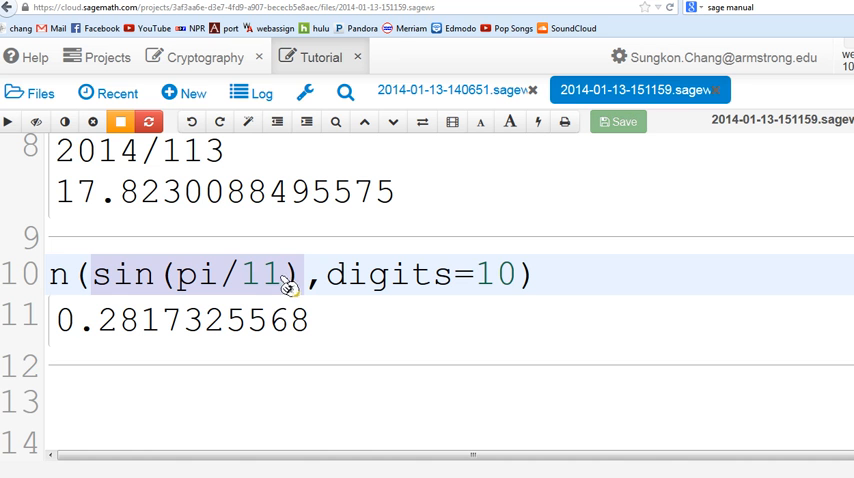
{"action": "mouse_move", "coordinate": [84, 296]}
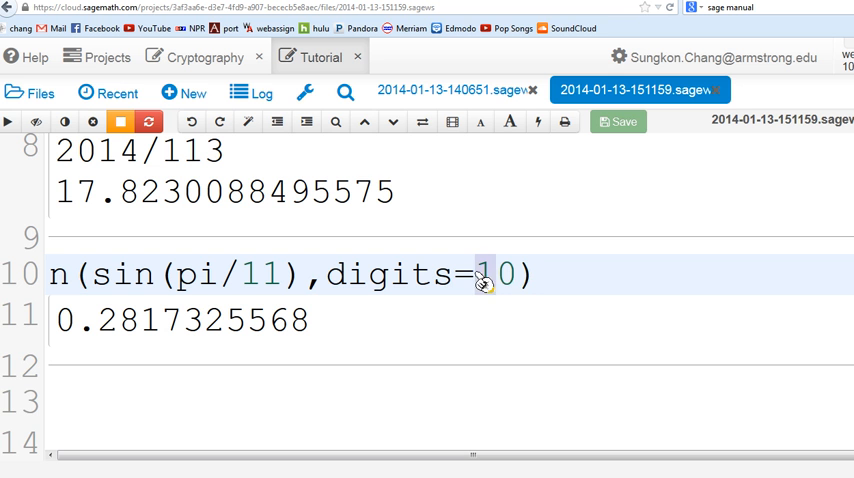
{"action": "type", "text": "2"}
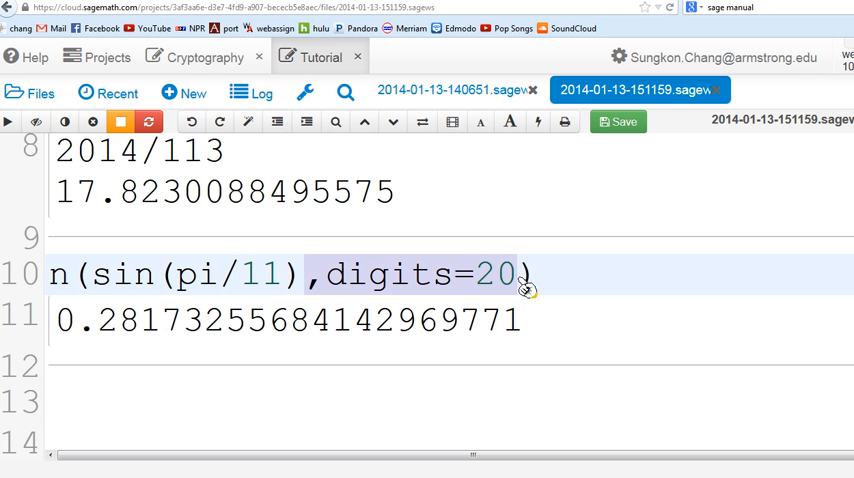
{"action": "key", "text": "Backspace"}
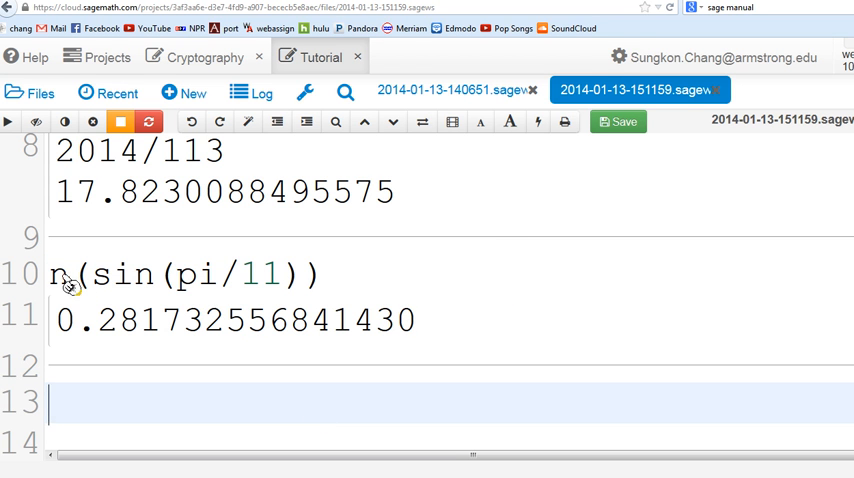
{"action": "mouse_move", "coordinate": [368, 330]}
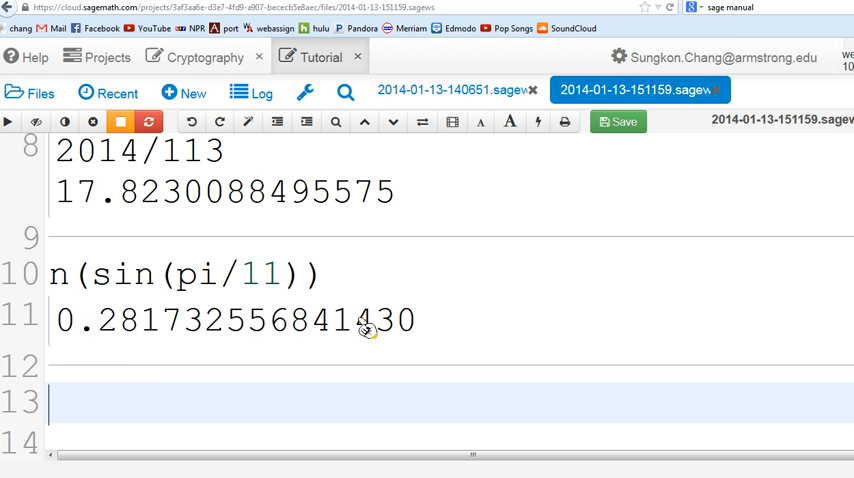
{"action": "mouse_move", "coordinate": [300, 292]}
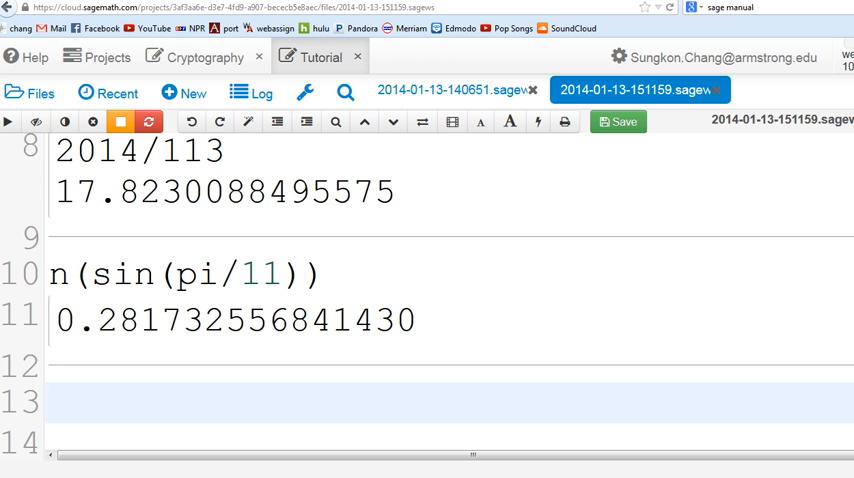
Evaluate exp(1.) as 2.71828182845905 below the arcsin result, then exp(1) symbolically as e
{"action": "scroll", "scroll_direction": "down", "scroll_amount": 3}
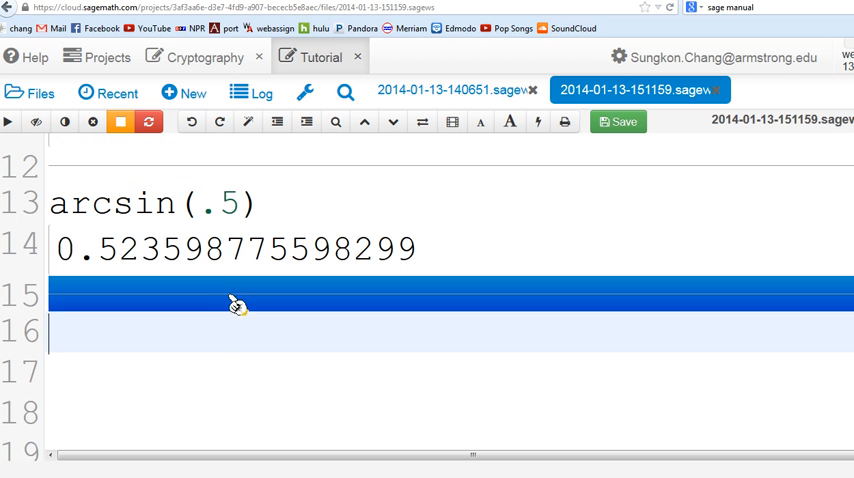
{"action": "left_click", "coordinate": [208, 362]}
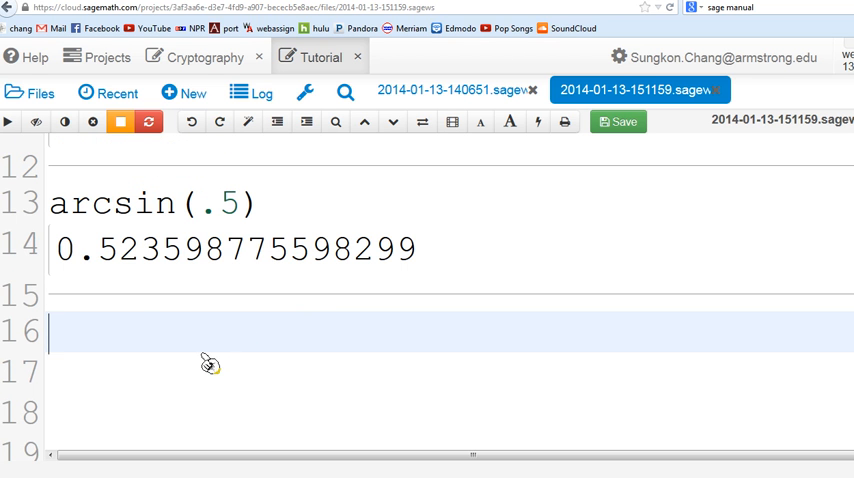
{"action": "mouse_move", "coordinate": [180, 218]}
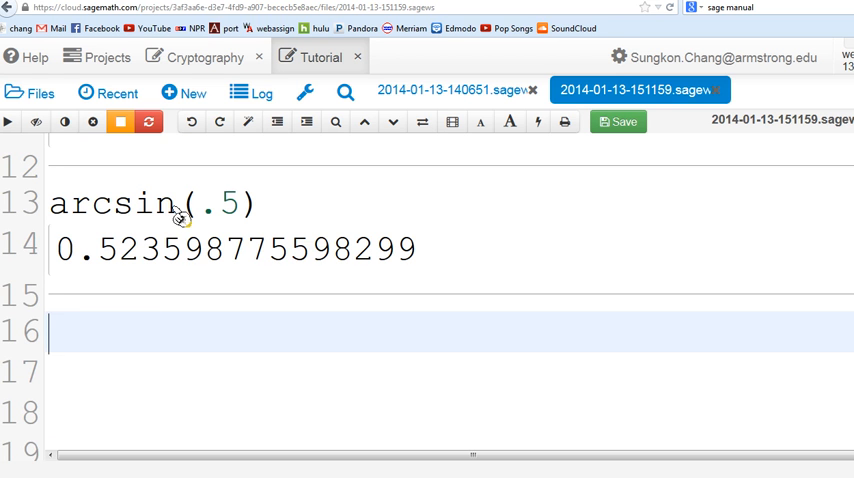
{"action": "mouse_move", "coordinate": [68, 412]}
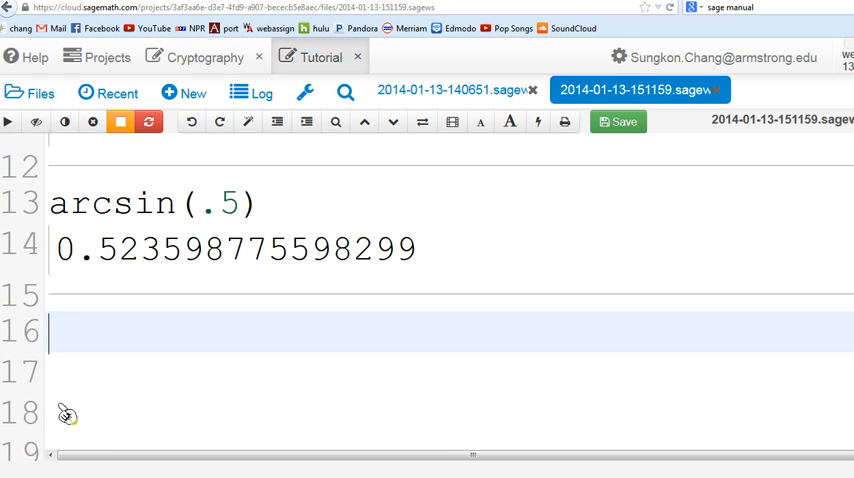
{"action": "scroll", "scroll_direction": "down", "scroll_amount": 3}
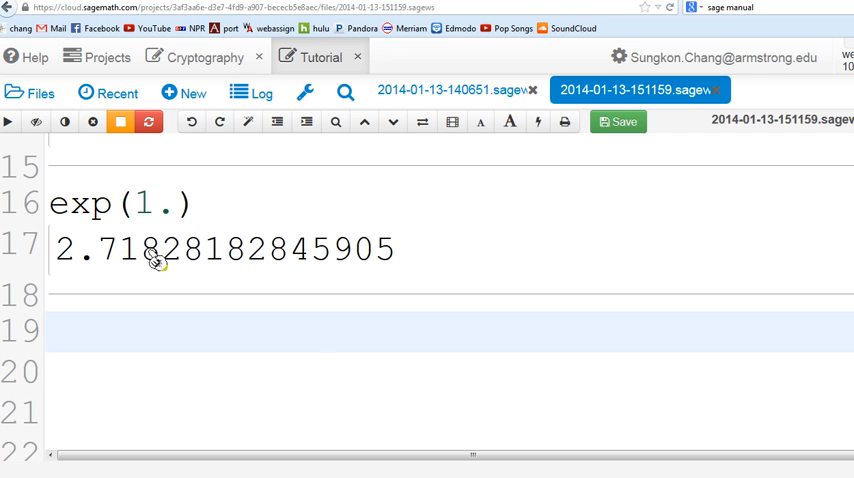
{"action": "mouse_move", "coordinate": [76, 216]}
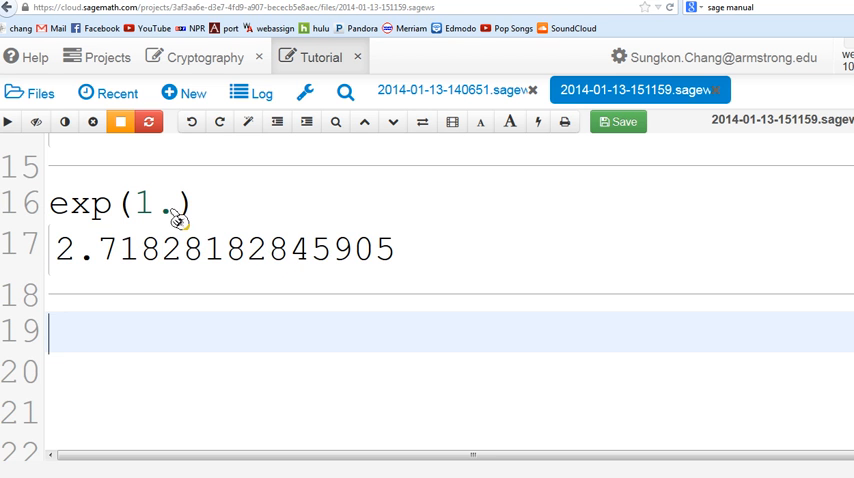
{"action": "key", "text": "Backspace"}
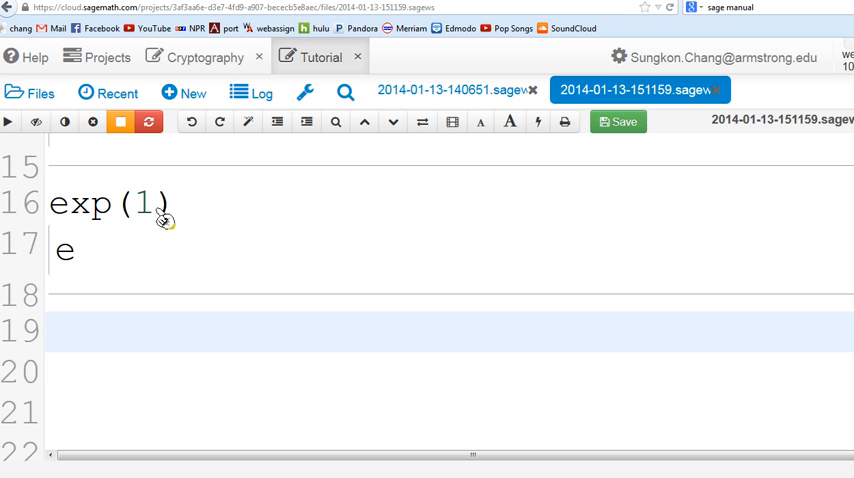
{"action": "mouse_move", "coordinate": [100, 268]}
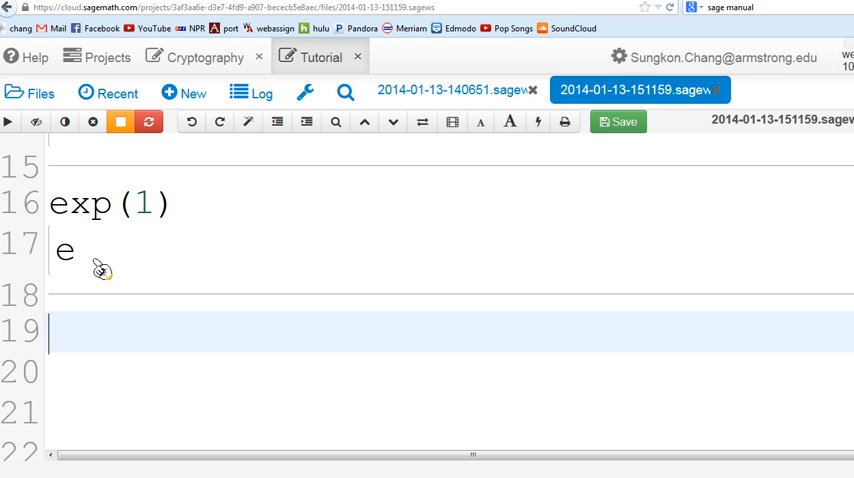
{"action": "mouse_move", "coordinate": [192, 218]}
{"action": "type", "text": "."}
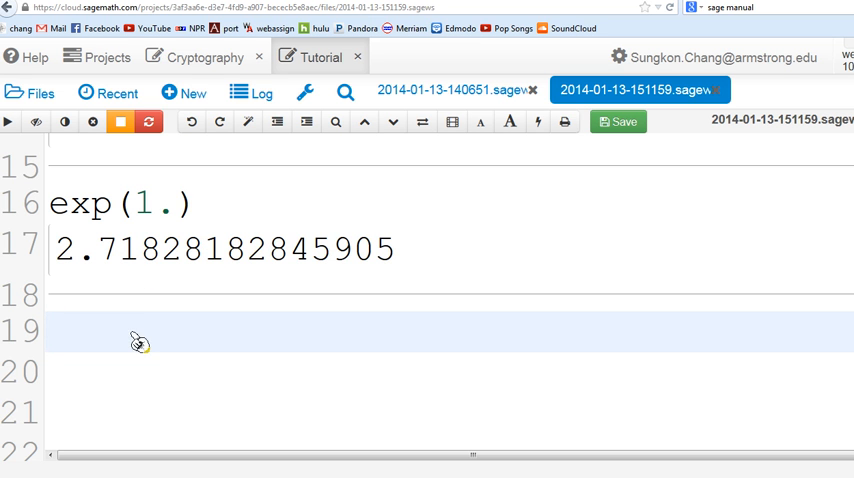
Compute log(100.) as 4.60517018598809 and check exp(4.60517018598809) returns 99.9999999999999
{"action": "scroll", "scroll_direction": "down", "scroll_amount": 3}
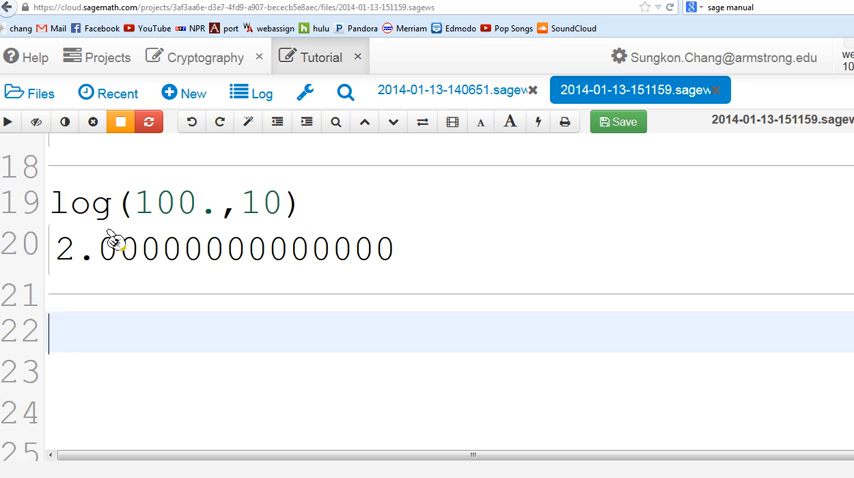
{"action": "mouse_move", "coordinate": [124, 228]}
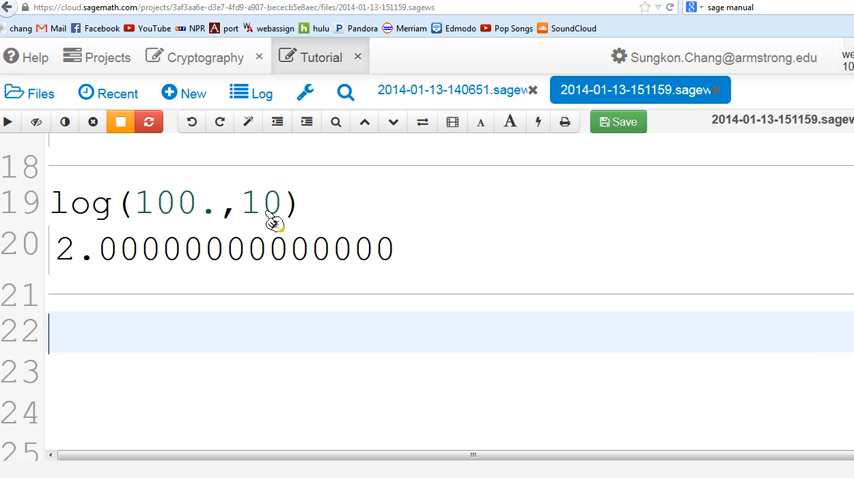
{"action": "mouse_move", "coordinate": [92, 268]}
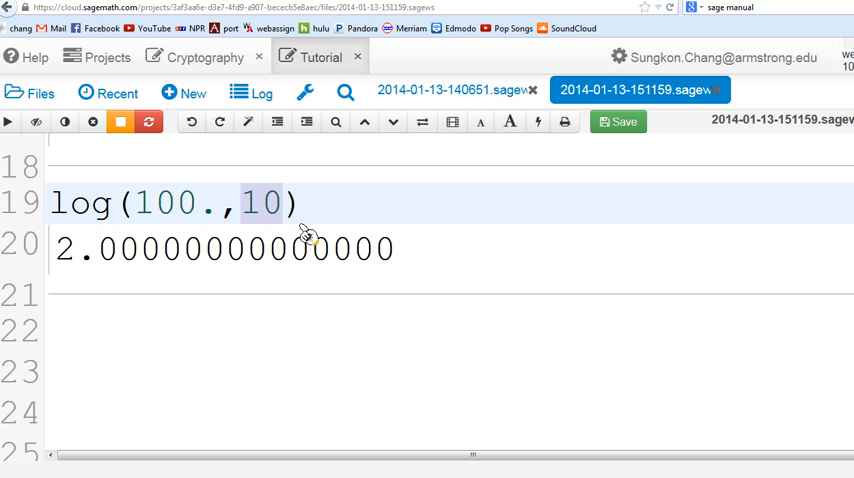
{"action": "mouse_move", "coordinate": [230, 264]}
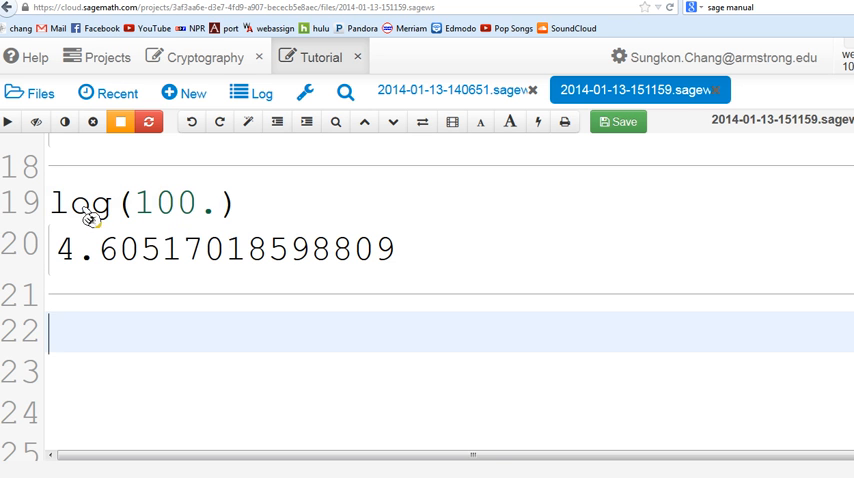
{"action": "mouse_move", "coordinate": [228, 220]}
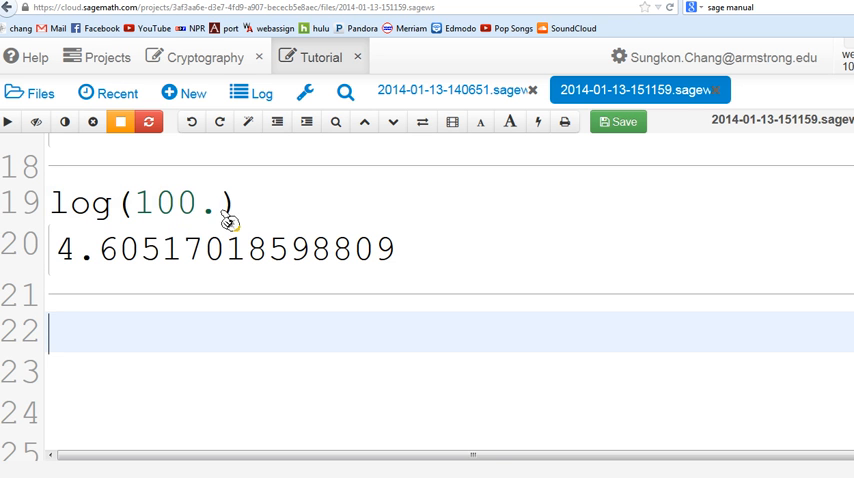
{"action": "mouse_move", "coordinate": [272, 264]}
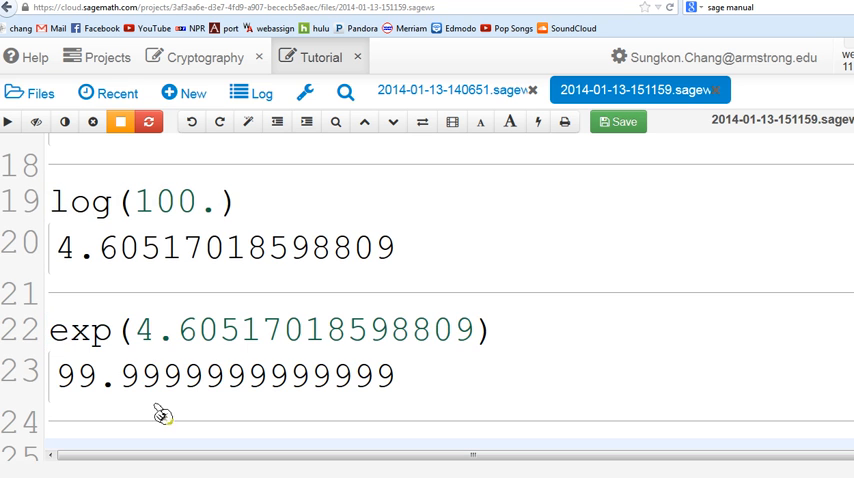
{"action": "mouse_move", "coordinate": [390, 258]}
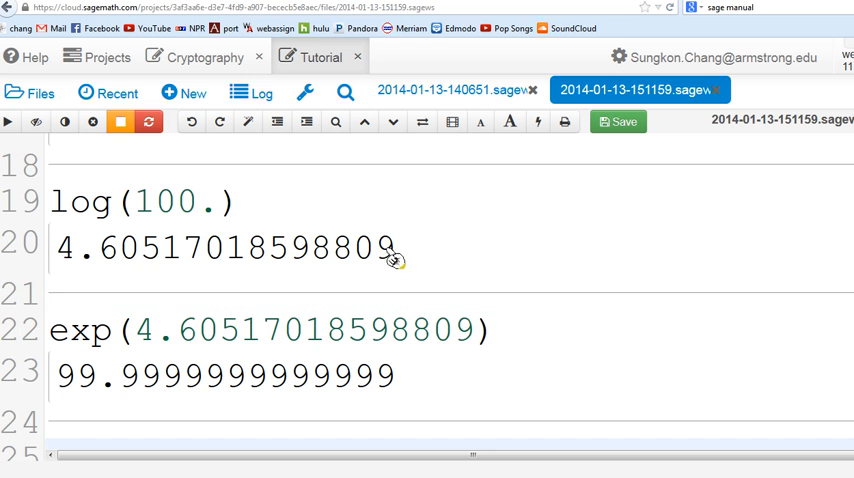
{"action": "mouse_move", "coordinate": [148, 336]}
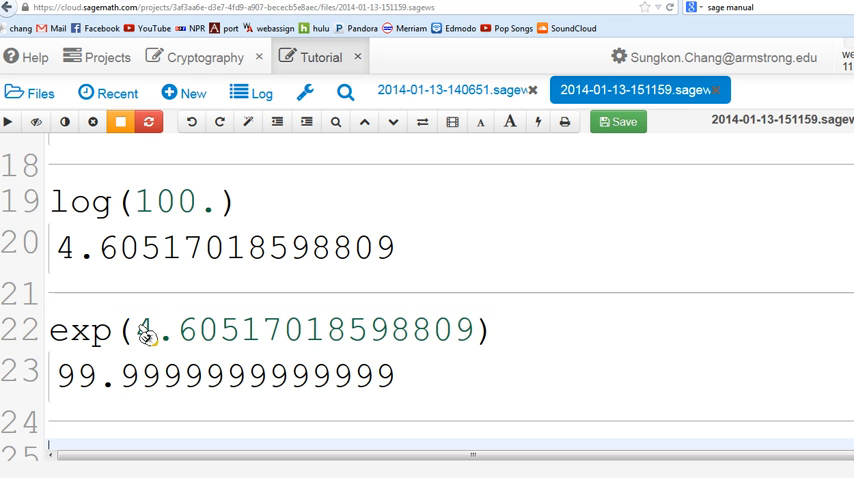
{"action": "mouse_move", "coordinate": [108, 228]}
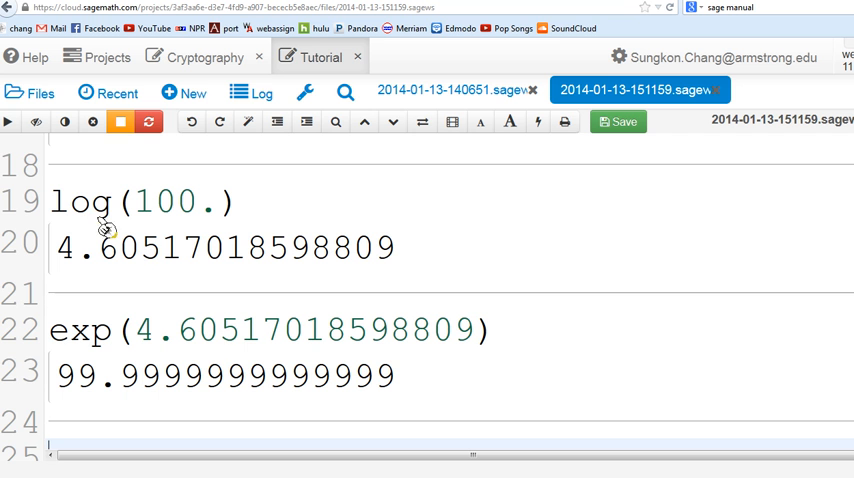
{"action": "mouse_move", "coordinate": [76, 340]}
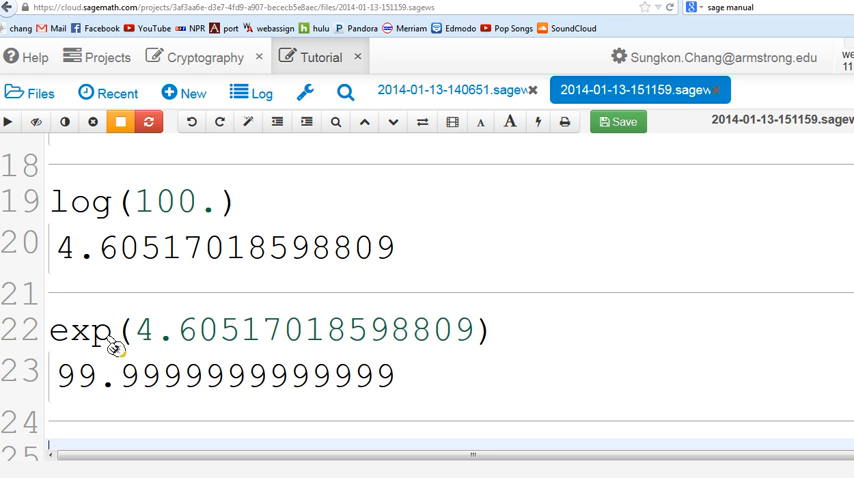
{"action": "mouse_move", "coordinate": [264, 344]}
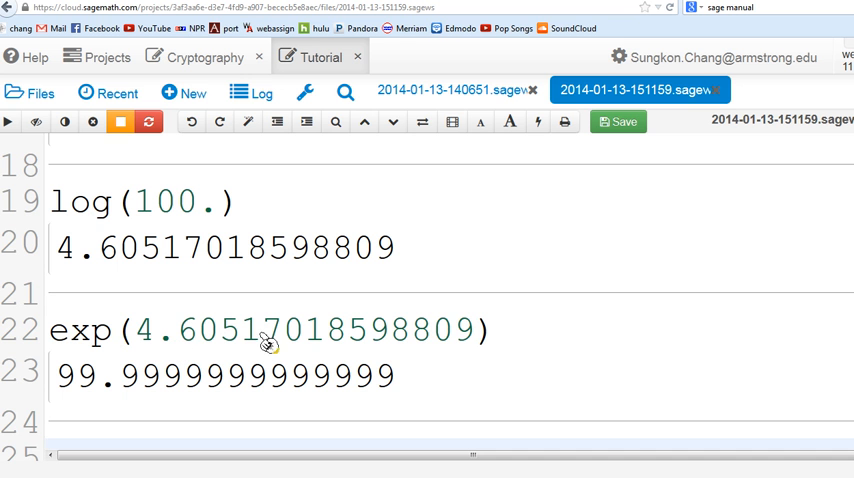
{"action": "left_click", "coordinate": [216, 290]}
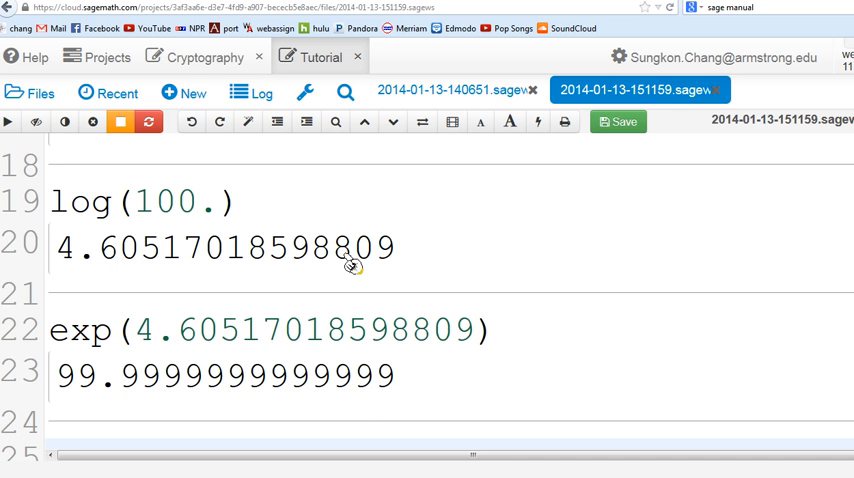
{"action": "mouse_move", "coordinate": [318, 390]}
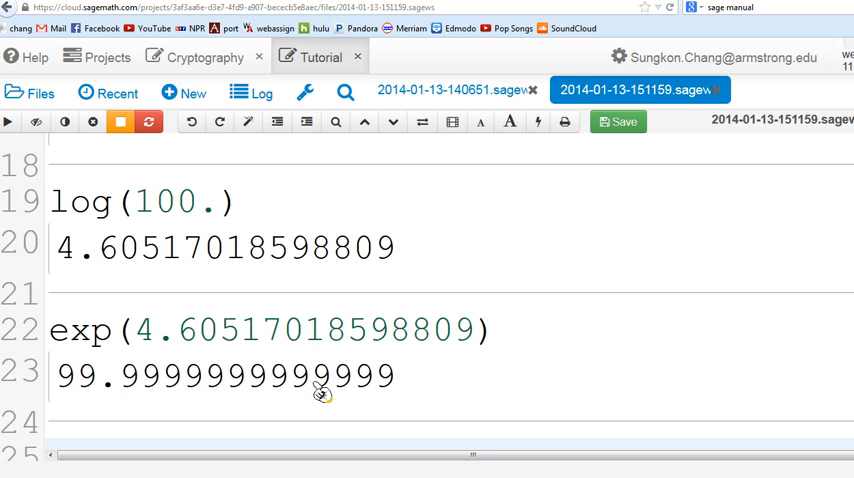
{"action": "scroll", "scroll_direction": "down", "scroll_amount": 3}
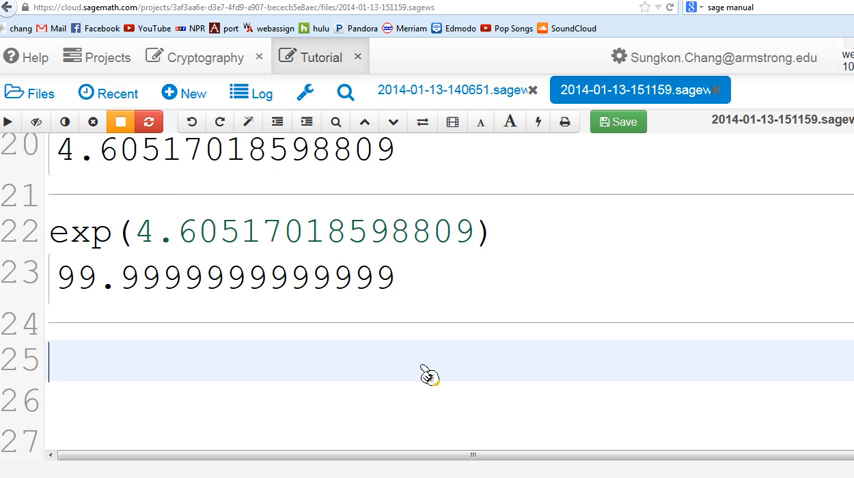
{"action": "scroll", "scroll_direction": "up", "scroll_amount": 3}
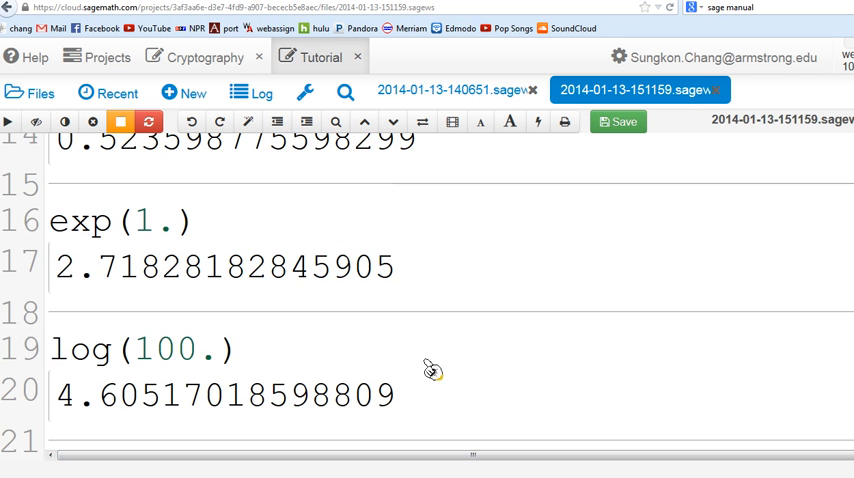
{"action": "mouse_move", "coordinate": [456, 356]}
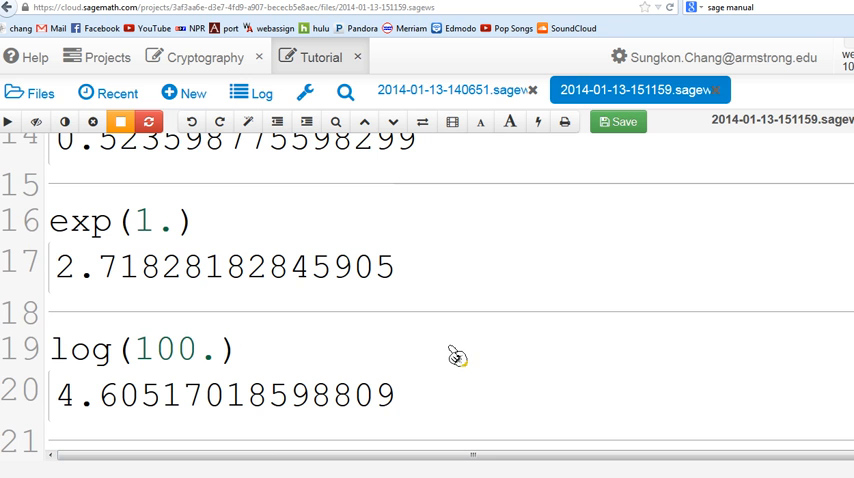
{"action": "left_click", "coordinate": [420, 312]}
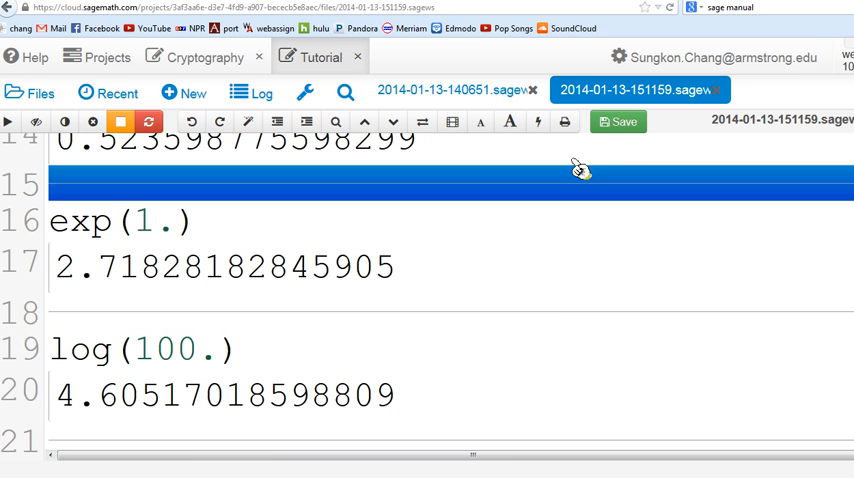
{"action": "mouse_move", "coordinate": [564, 122]}
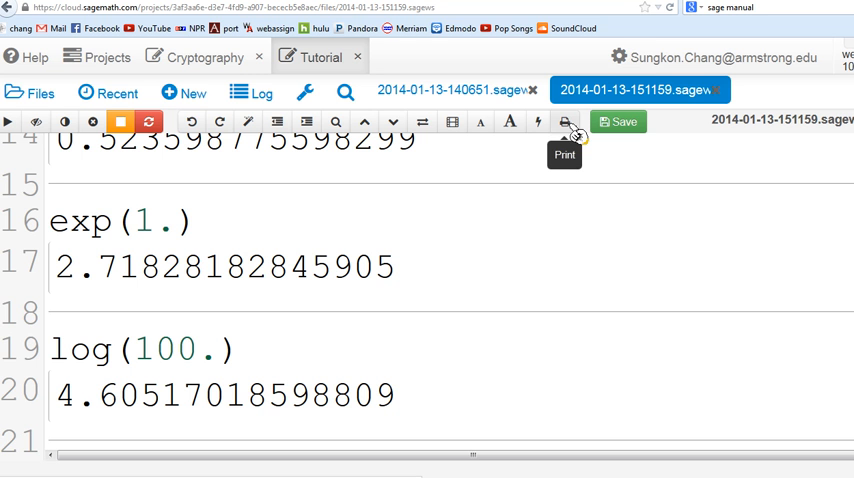
{"action": "mouse_move", "coordinate": [570, 130]}
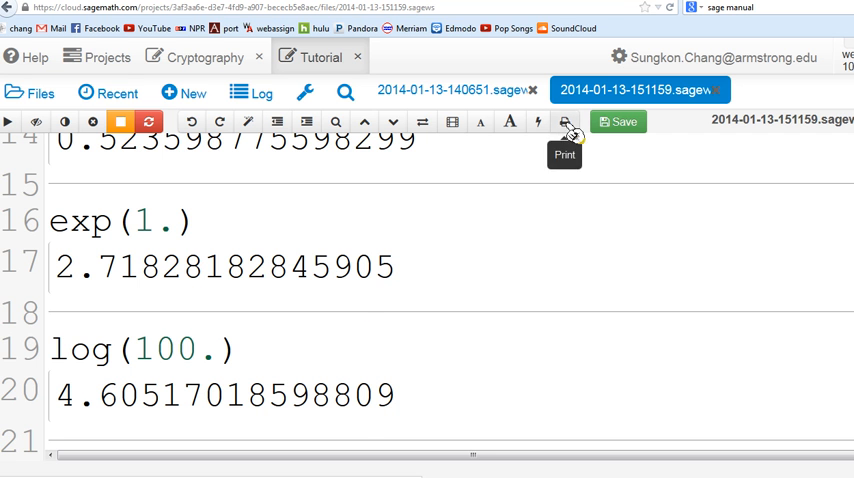
{"action": "mouse_move", "coordinate": [322, 410]}
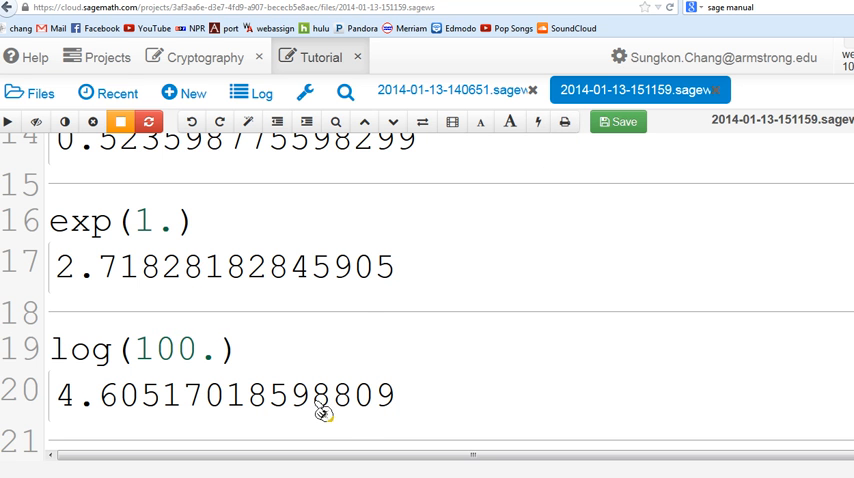
{"action": "scroll", "scroll_direction": "up", "scroll_amount": 3}
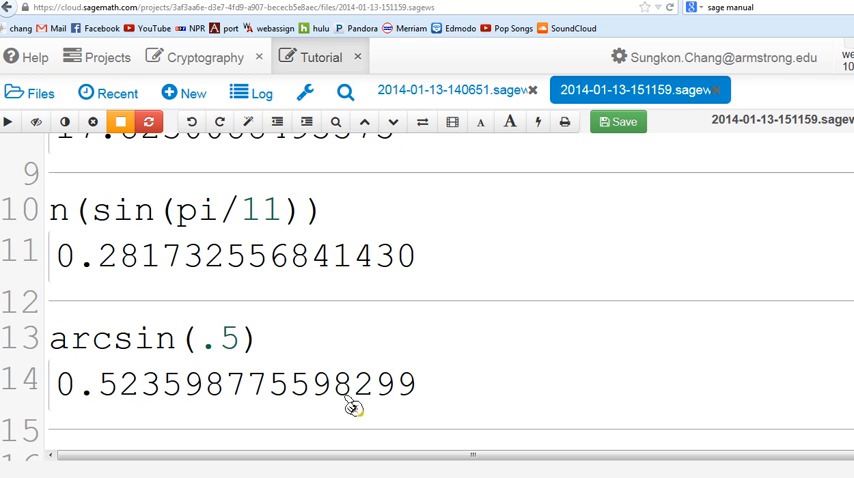